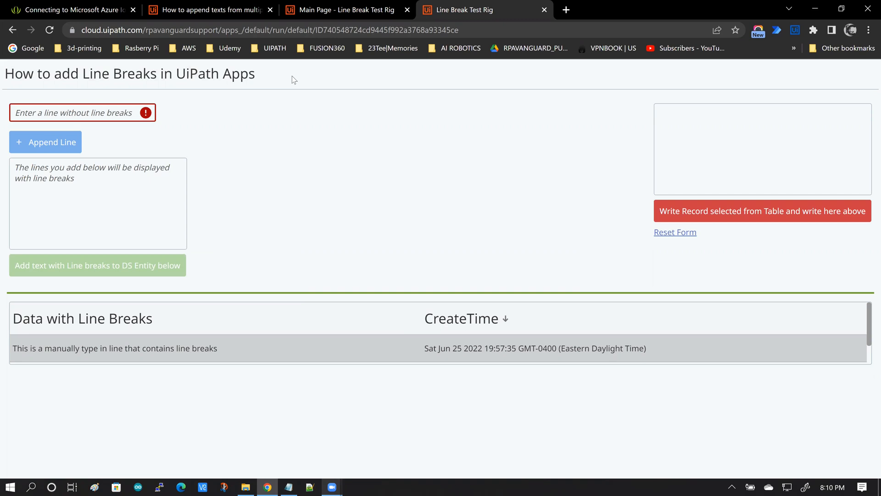
Read the Forum thread on appending text box lines, then return to the test app.
double_click(18, 73)
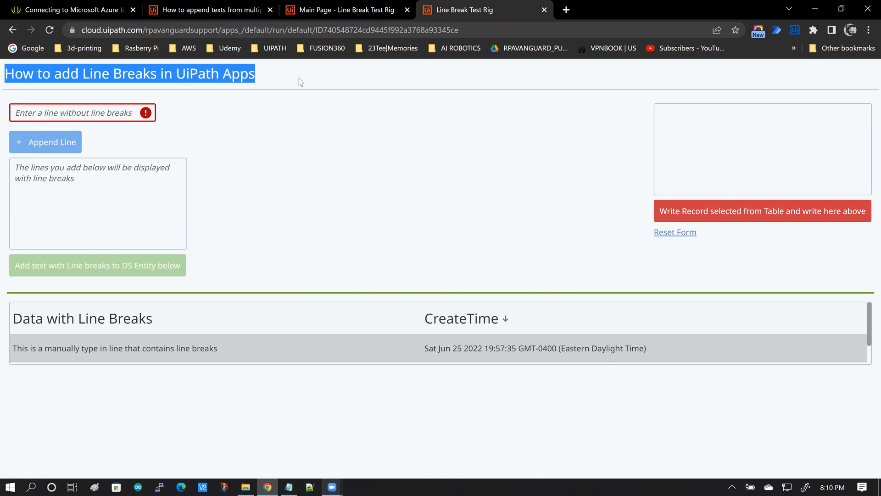
click(214, 9)
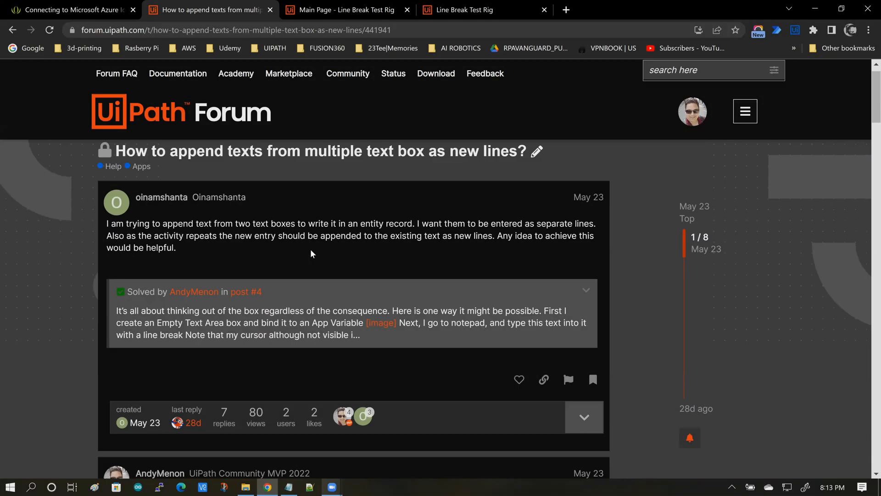
mouse_move(169, 190)
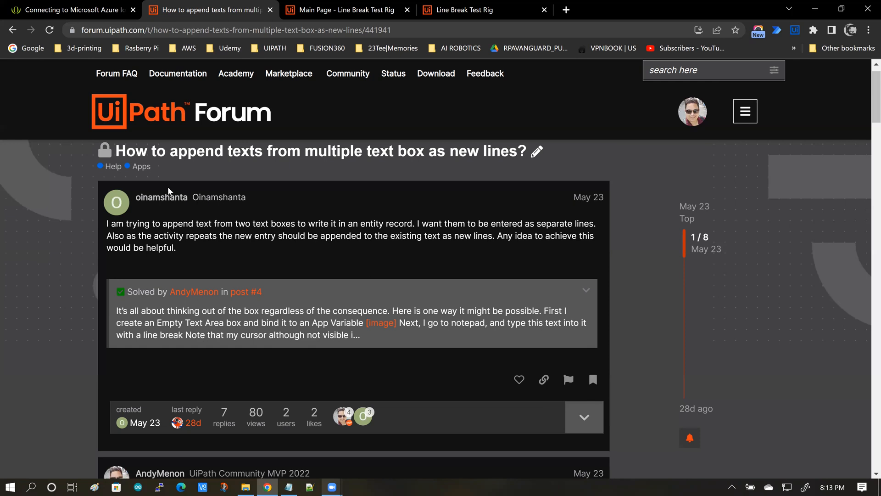
mouse_move(208, 158)
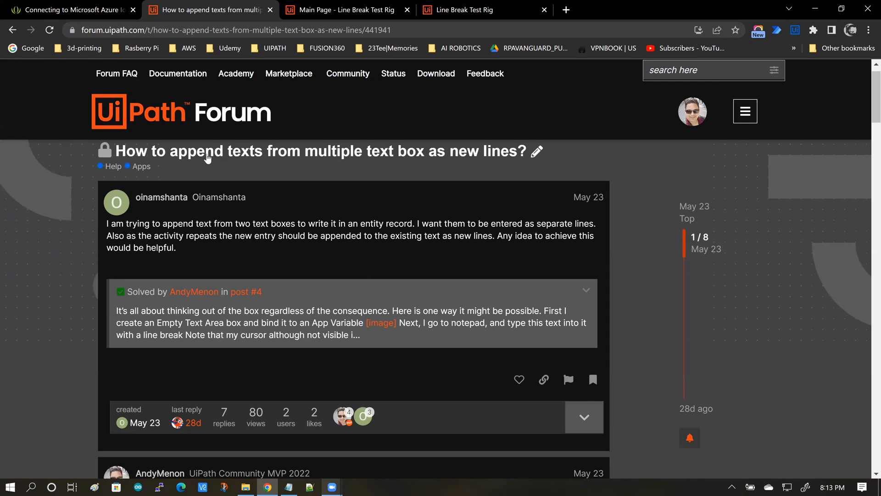
mouse_move(414, 155)
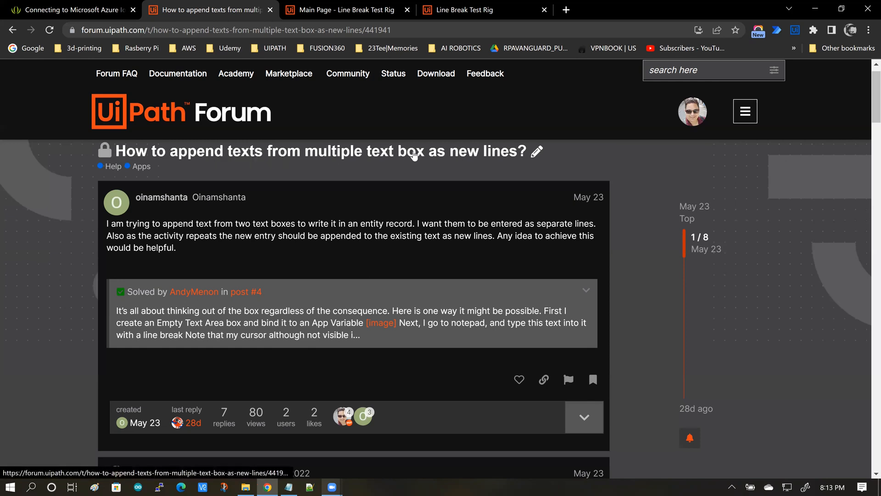
mouse_move(434, 155)
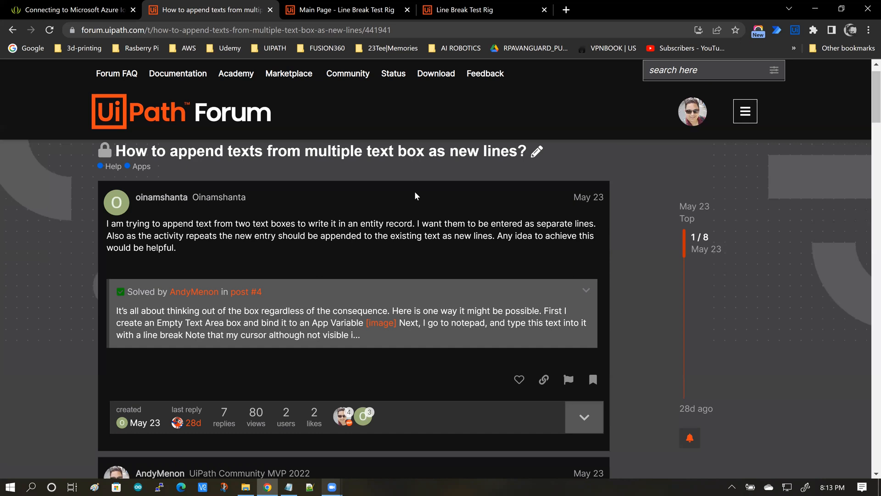
scroll(down, 3)
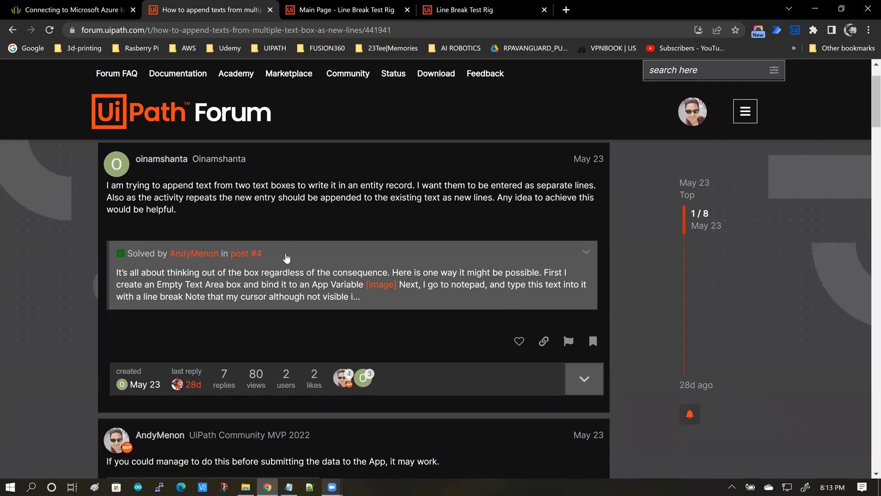
mouse_move(154, 270)
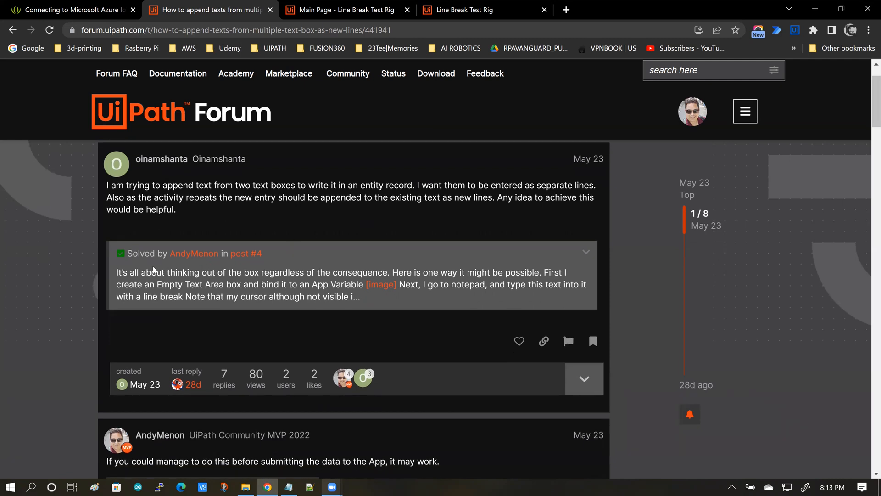
mouse_move(252, 254)
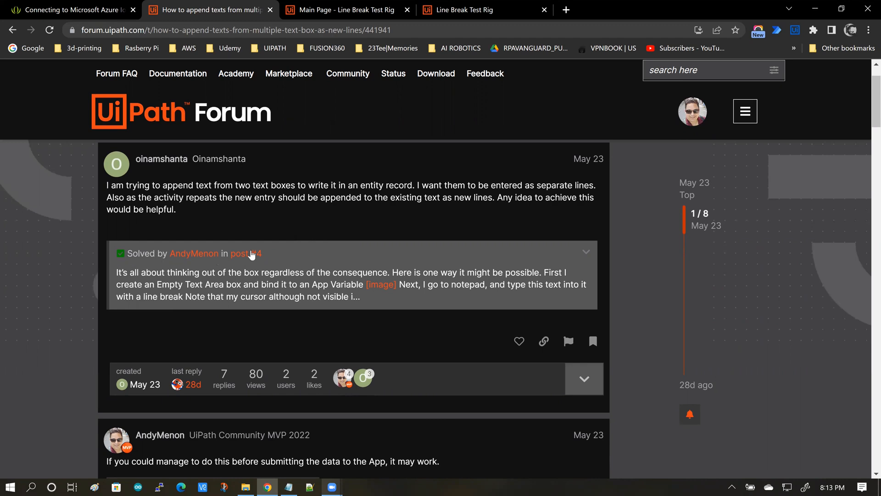
mouse_move(298, 247)
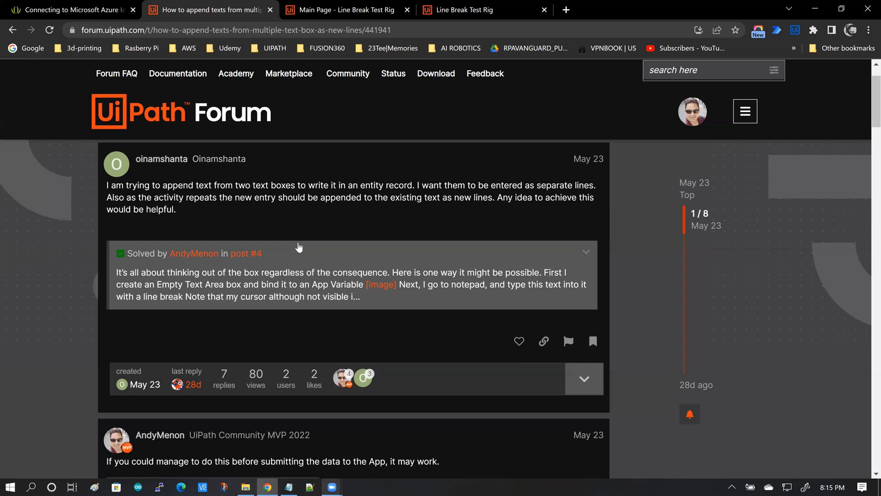
click(476, 10)
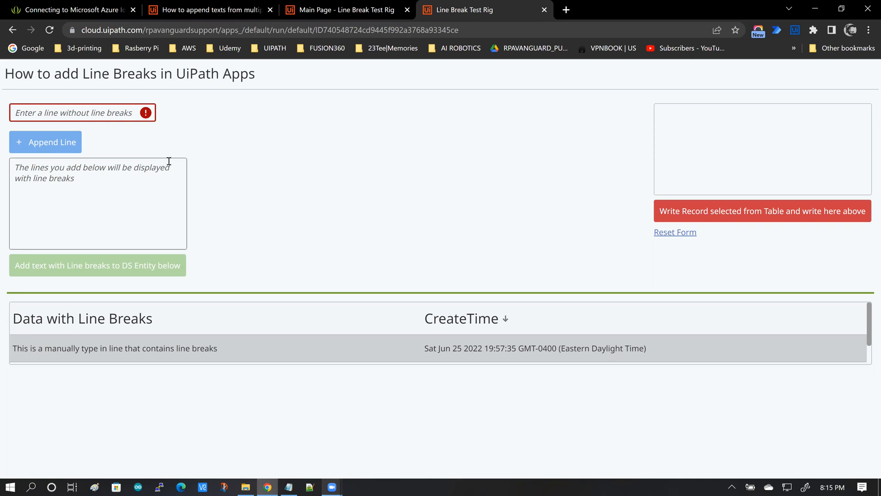
mouse_move(247, 164)
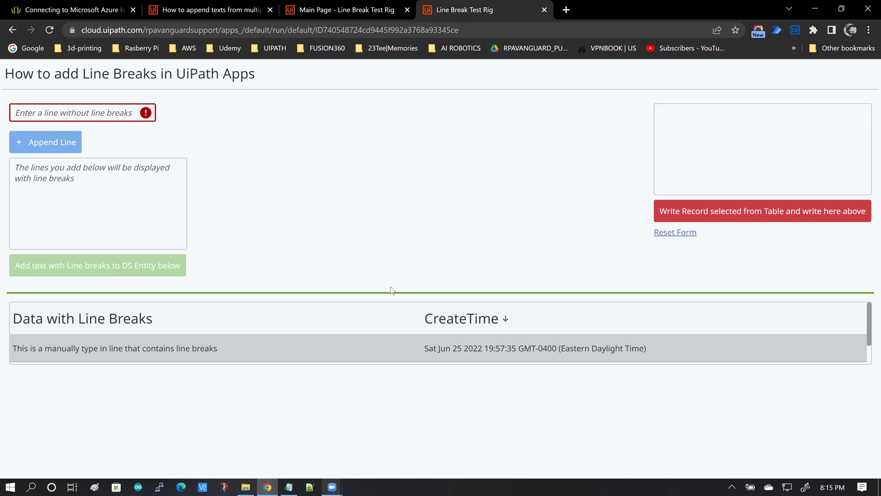
mouse_move(56, 328)
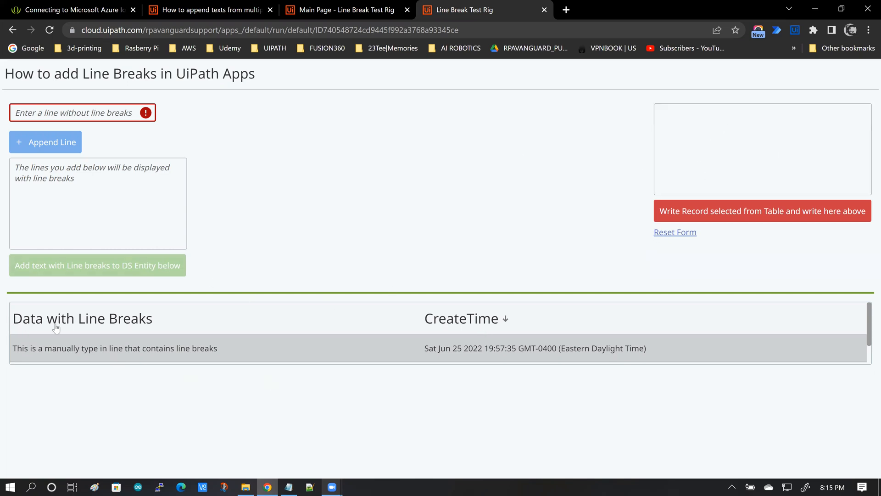
mouse_move(356, 370)
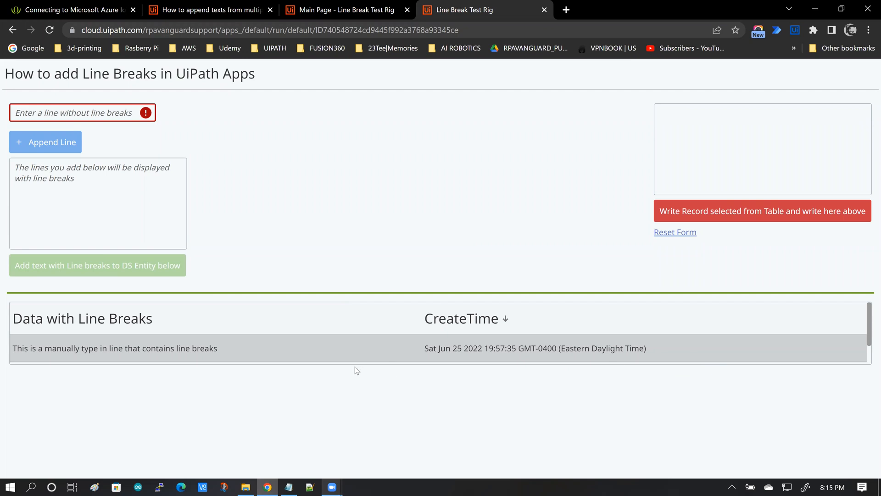
mouse_move(345, 245)
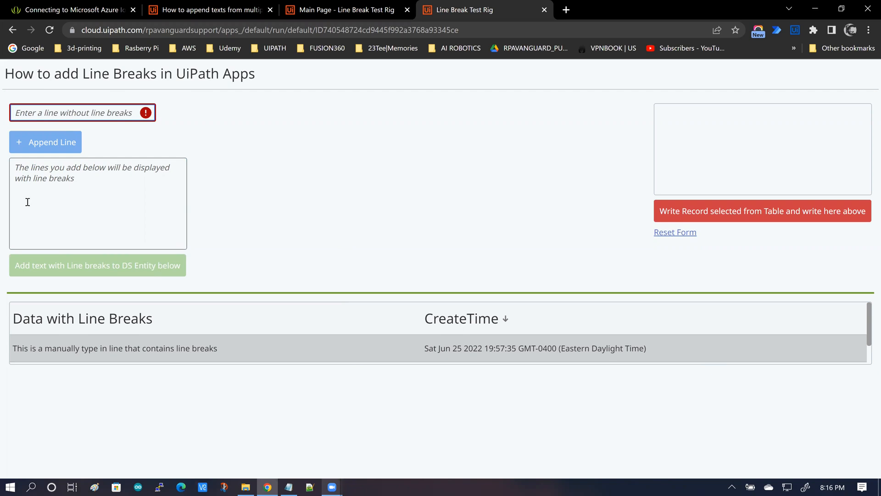
mouse_move(54, 181)
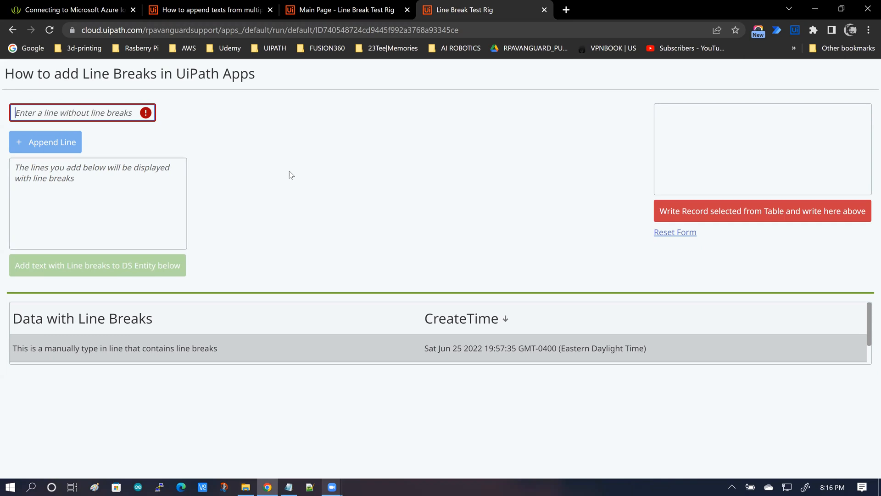
mouse_move(26, 171)
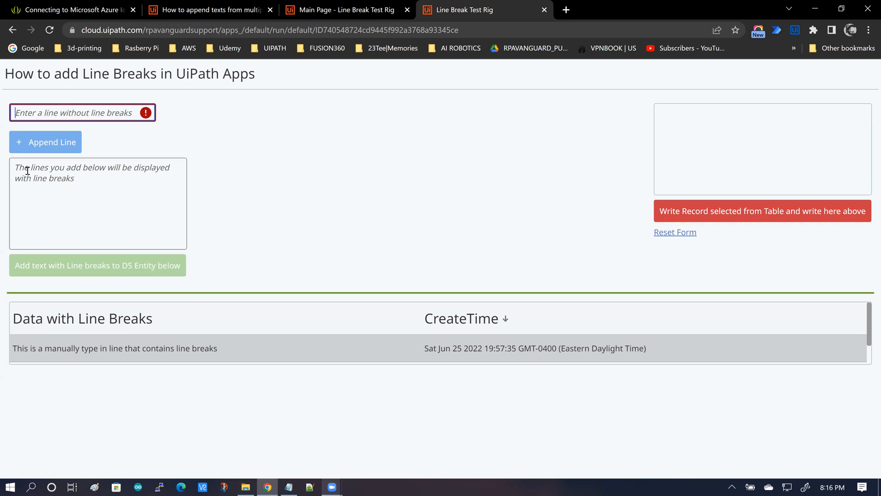
Put focus in the Line Break Test Rig's multi-line text area.
click(97, 203)
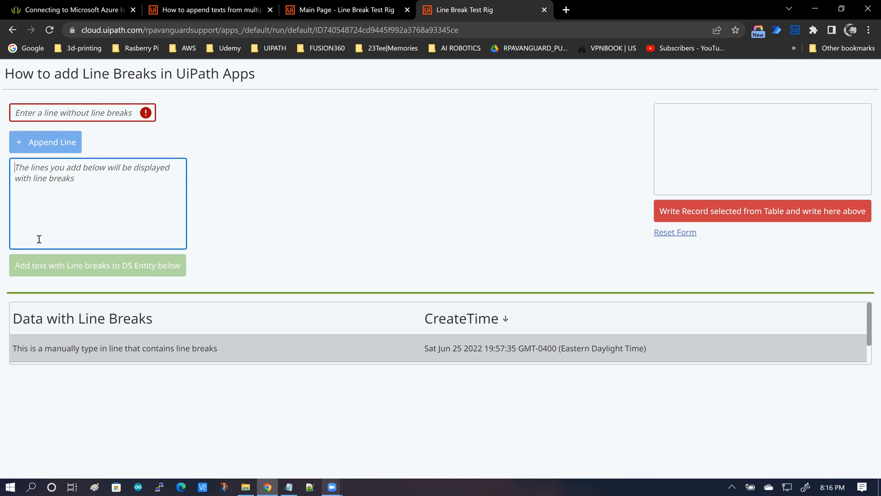
mouse_move(259, 188)
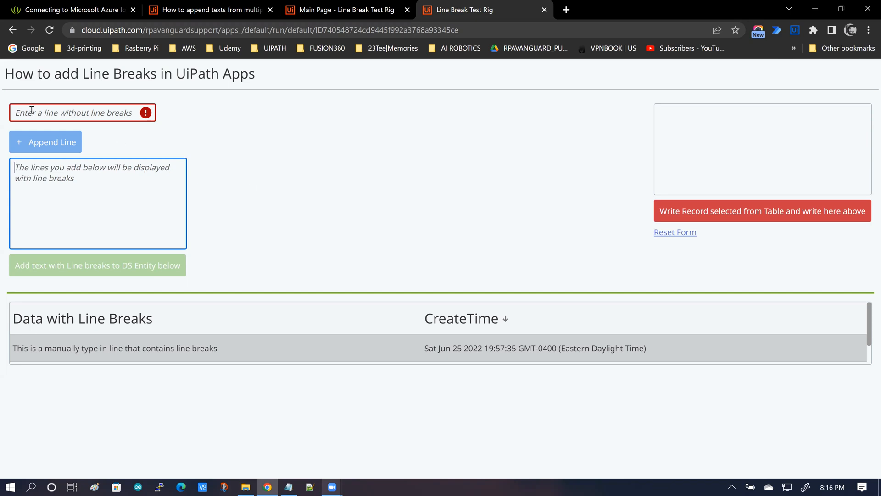
mouse_move(46, 146)
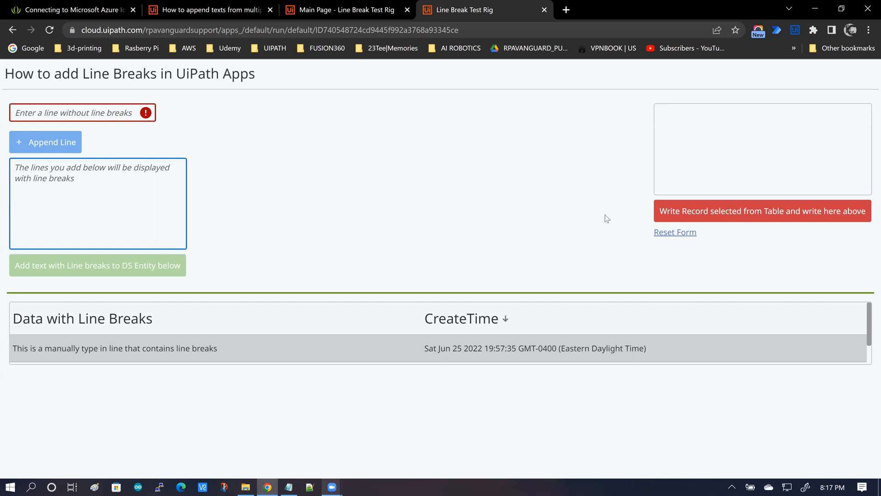
mouse_move(612, 195)
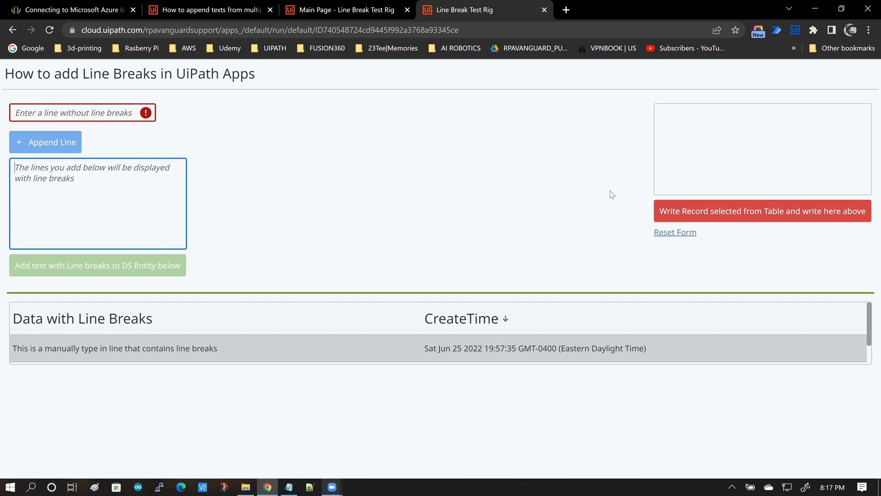
mouse_move(264, 198)
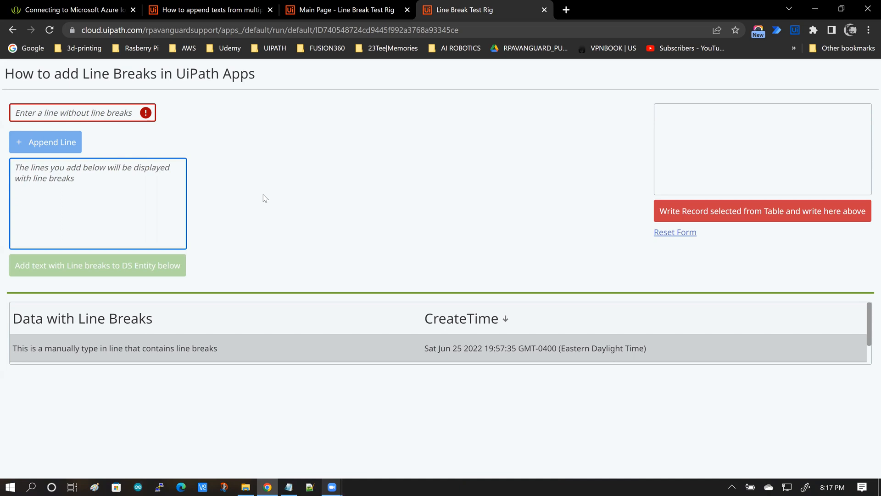
mouse_move(271, 200)
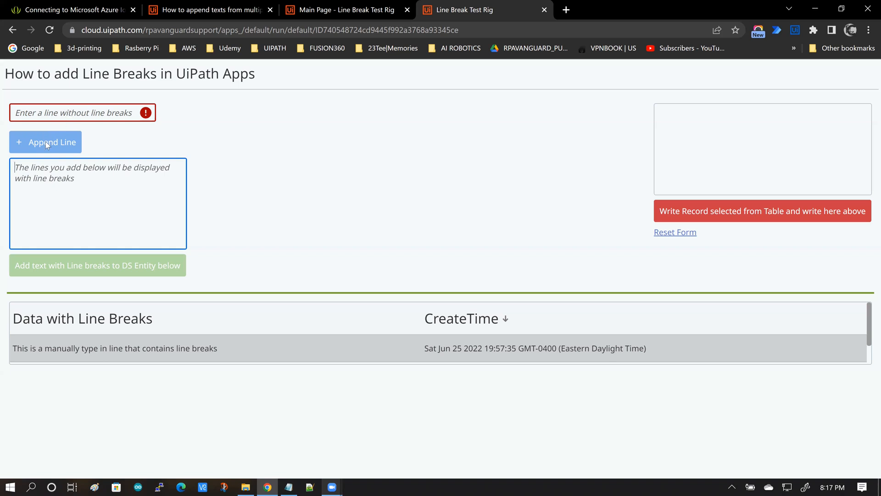
Type 'This i' into the single-line input and append it to the line-break box.
click(69, 113)
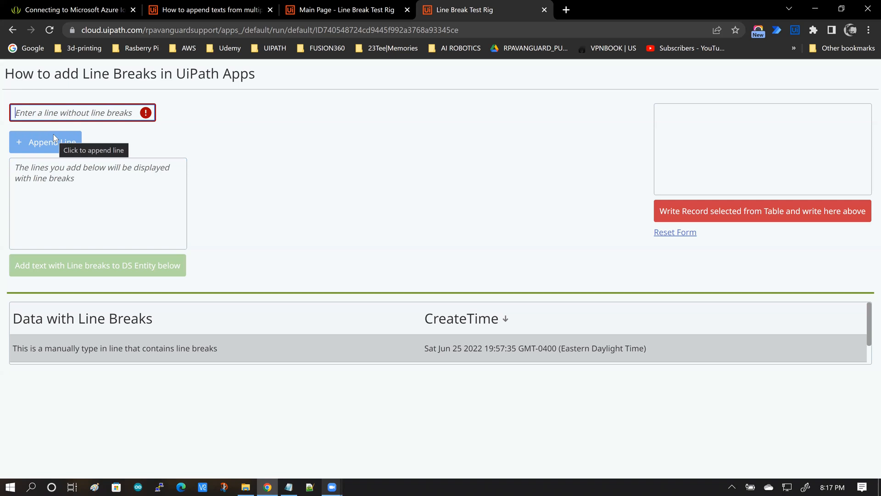
text(This i)
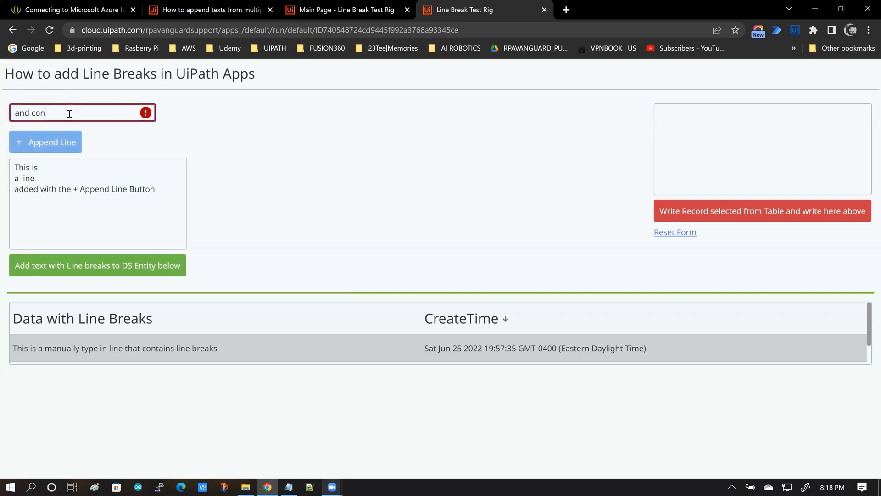
click(45, 142)
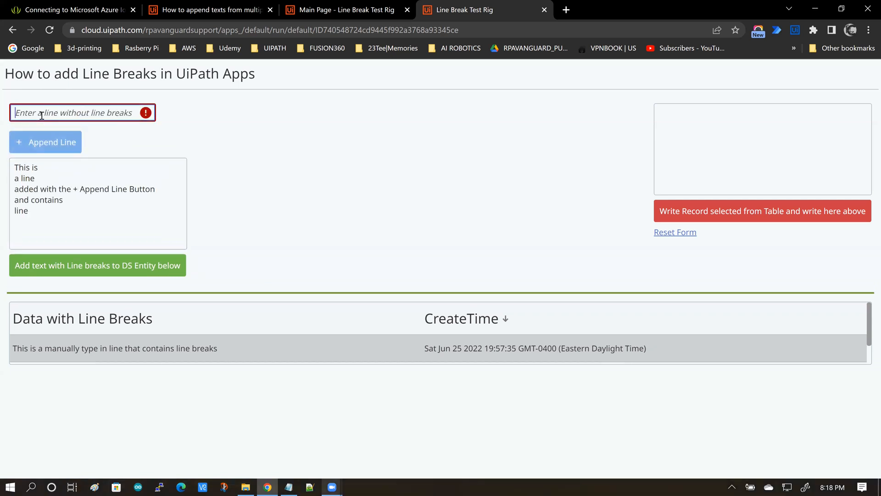
click(45, 142)
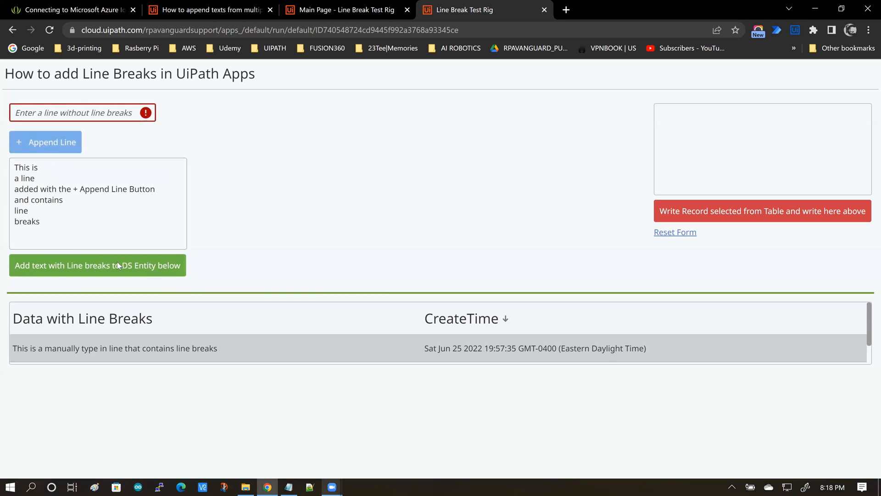
mouse_move(38, 168)
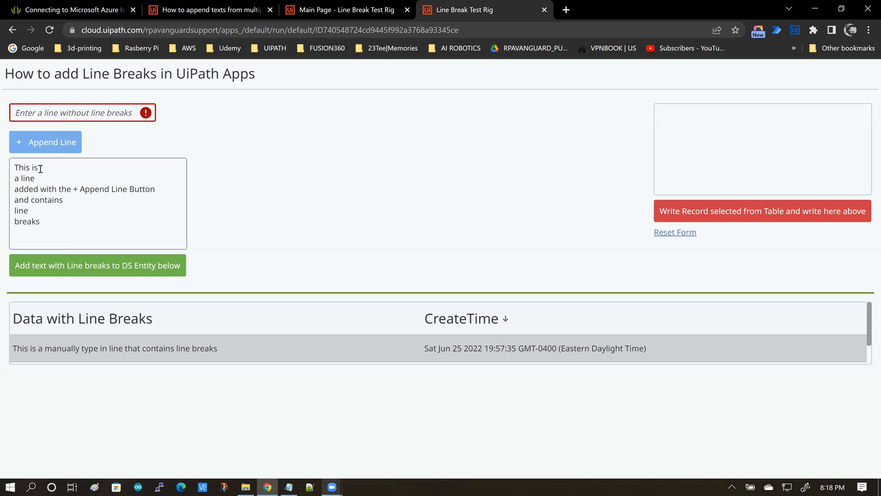
mouse_move(112, 353)
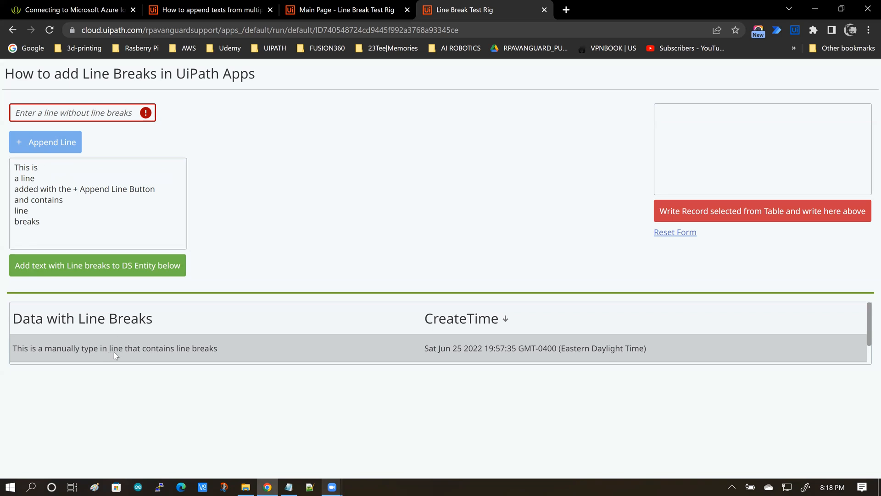
mouse_move(129, 354)
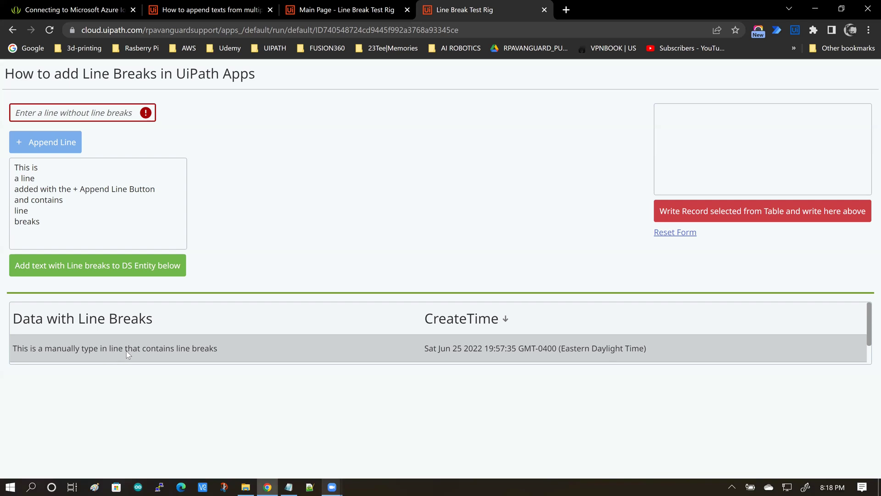
Save the six appended lines to the entity and select the new table row.
click(82, 318)
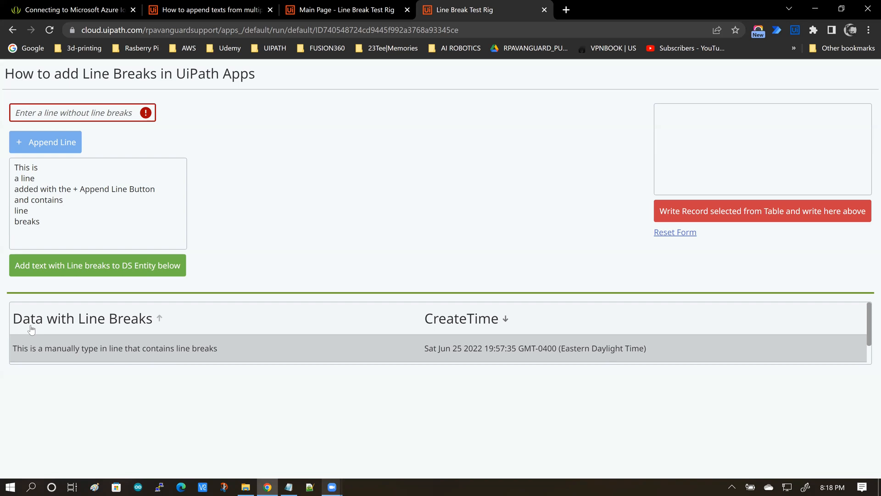
mouse_move(207, 328)
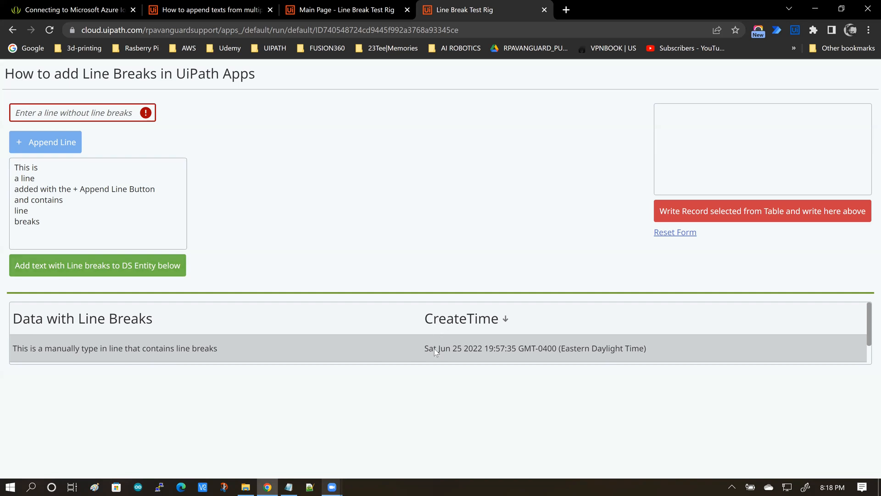
mouse_move(456, 350)
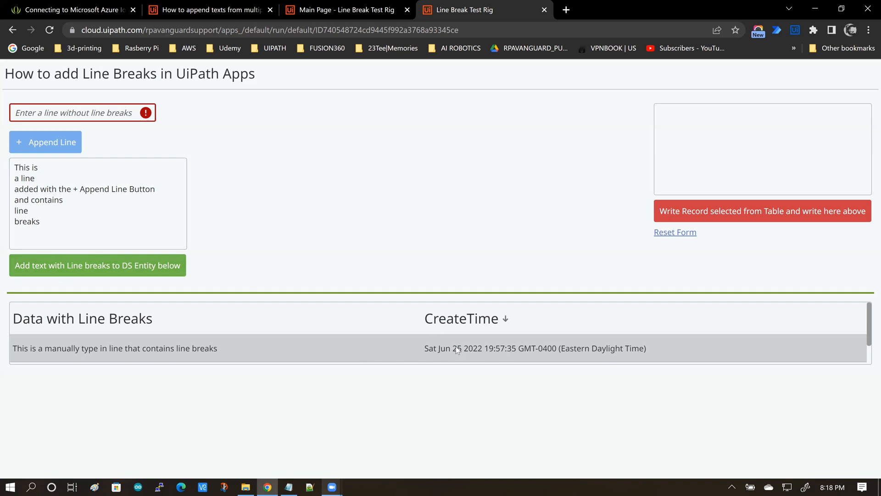
click(82, 318)
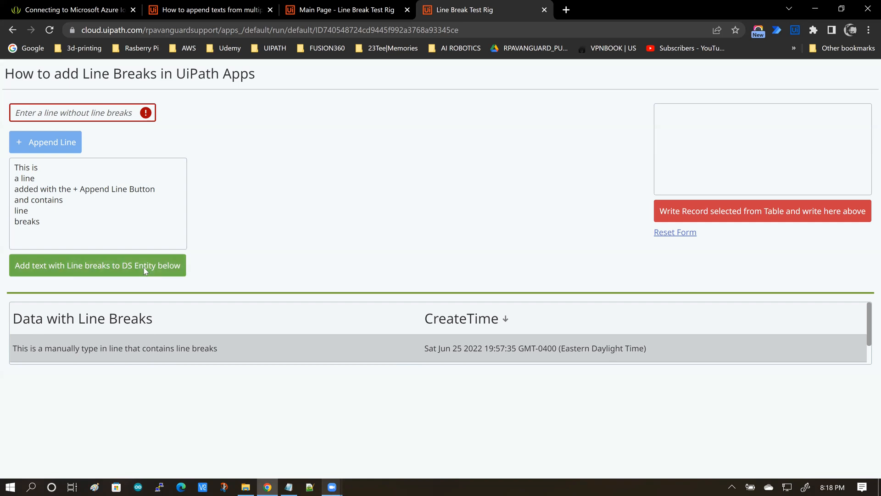
click(97, 266)
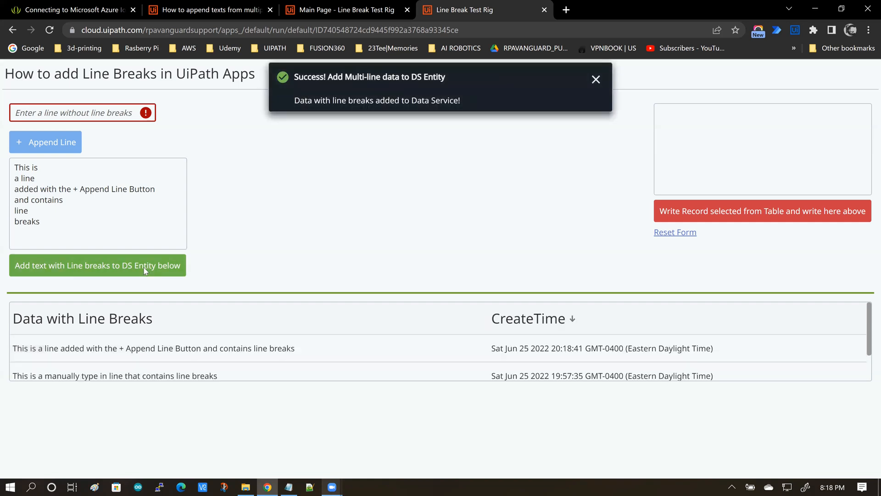
click(596, 79)
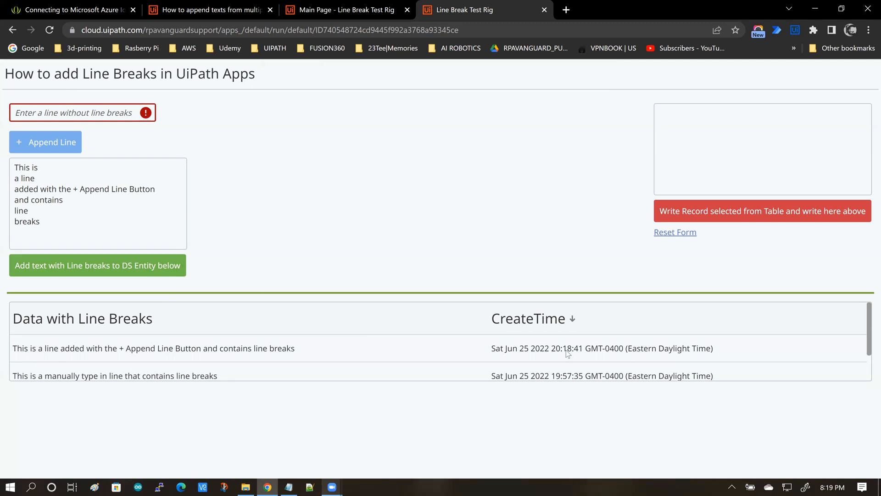
mouse_move(314, 363)
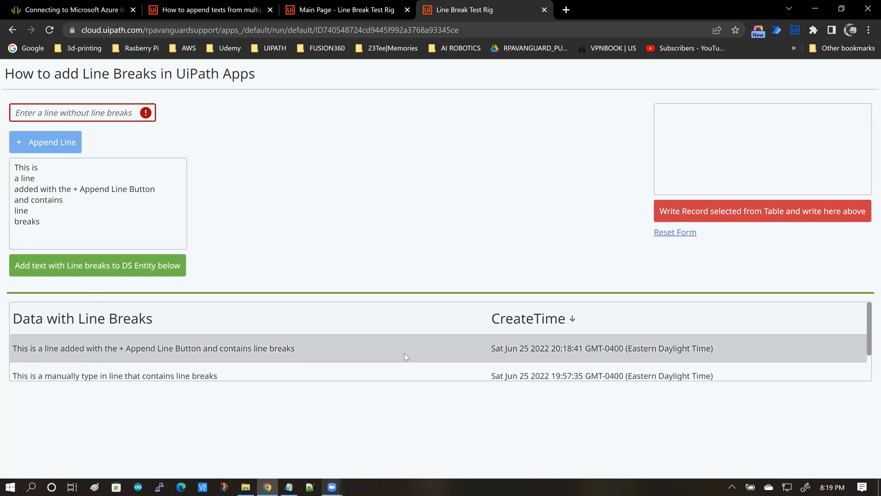
mouse_move(197, 363)
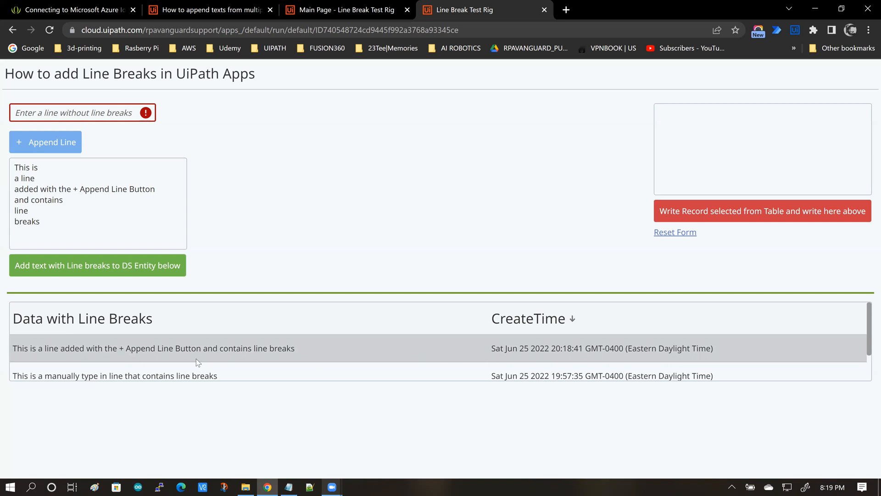
mouse_move(17, 354)
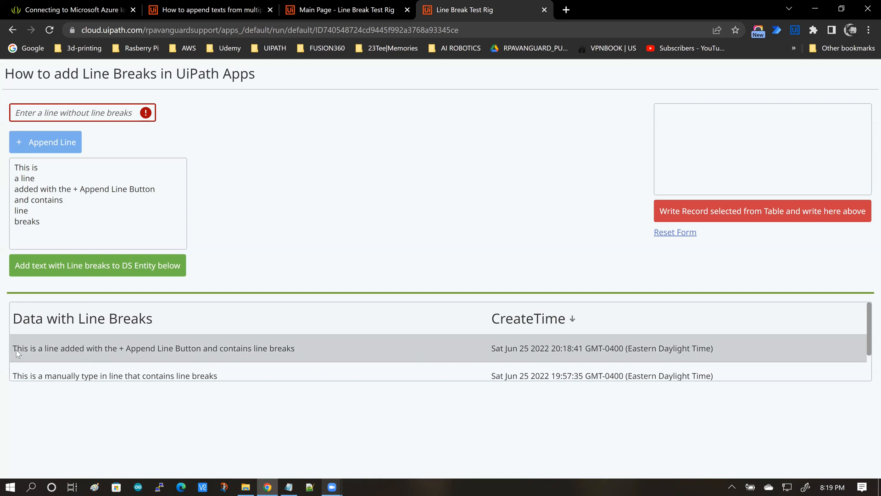
mouse_move(273, 352)
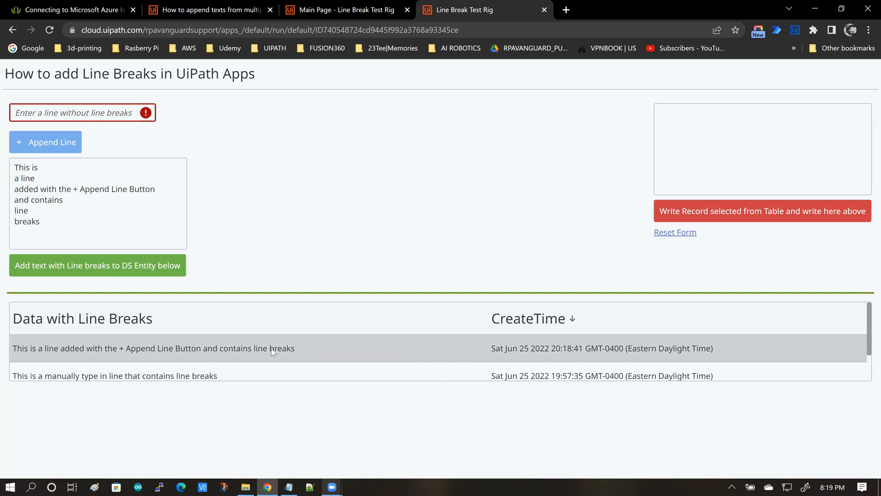
mouse_move(56, 225)
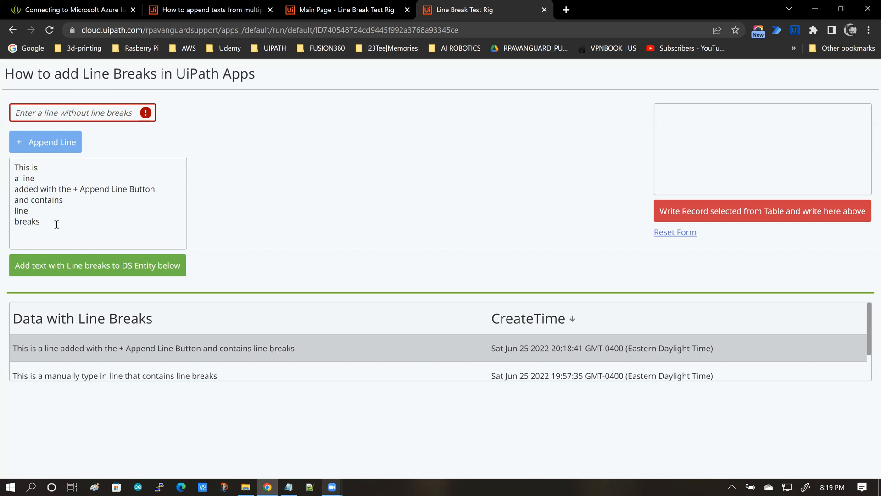
mouse_move(71, 325)
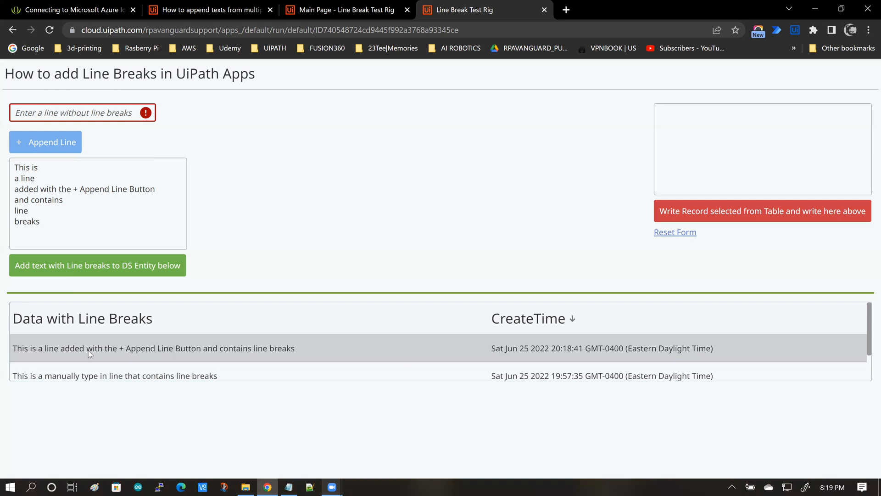
mouse_move(50, 296)
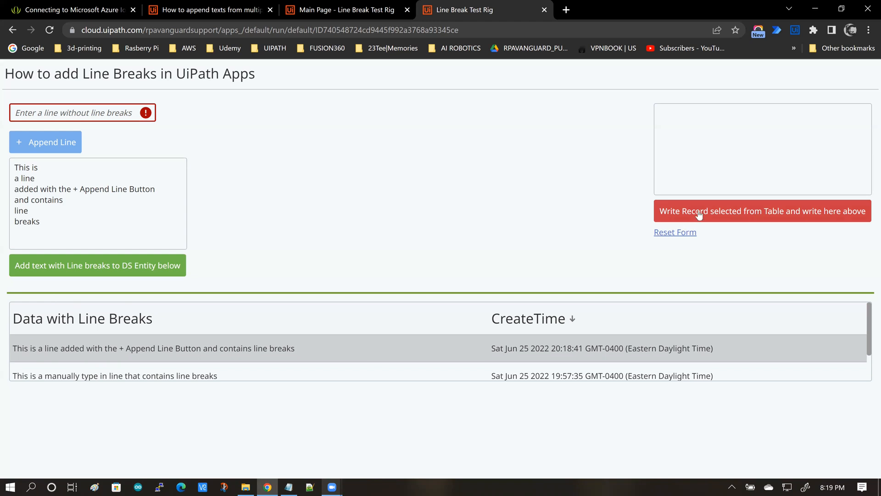
mouse_move(213, 327)
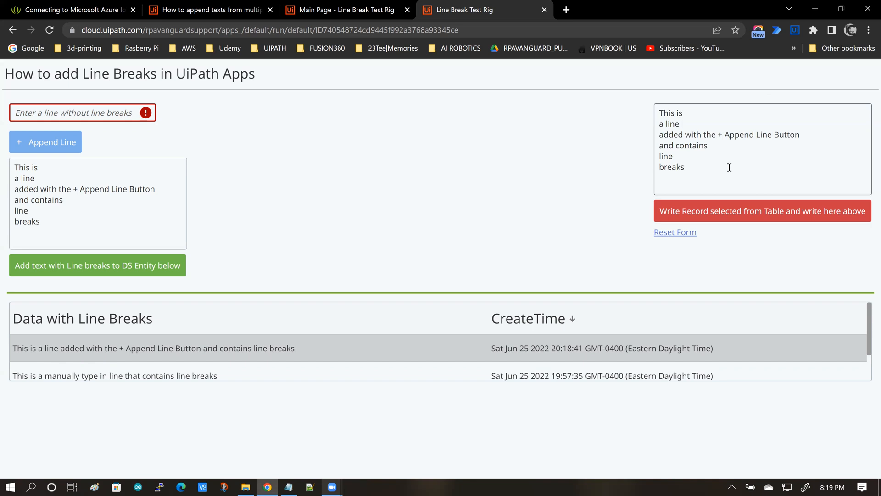
mouse_move(669, 243)
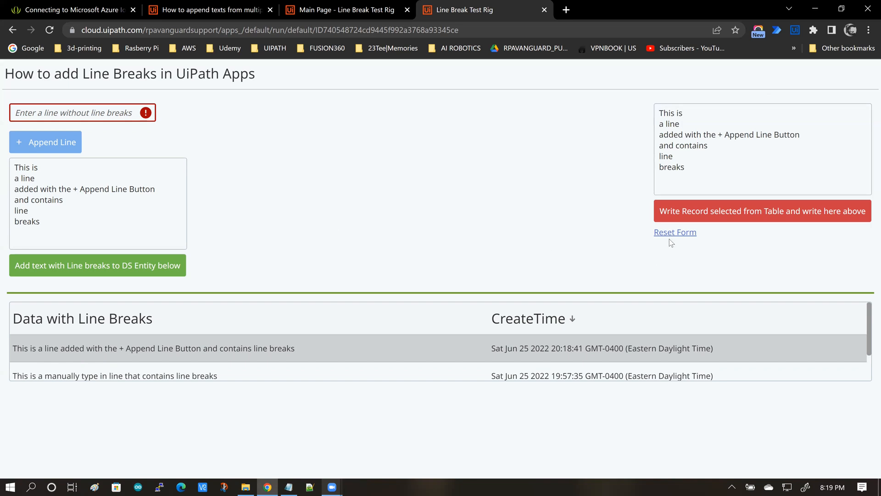
Reset the form, save typed 'This is a Demo' text, and show its new record.
click(675, 232)
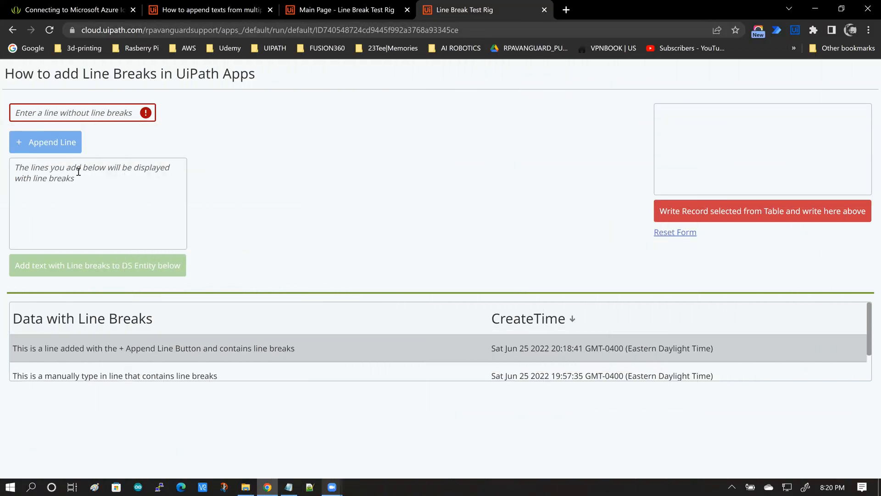
click(79, 203)
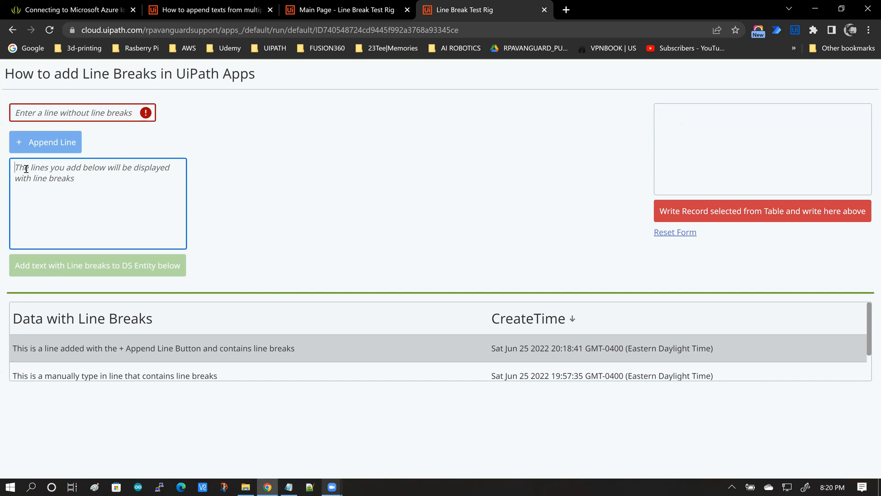
text(This is a Demo)
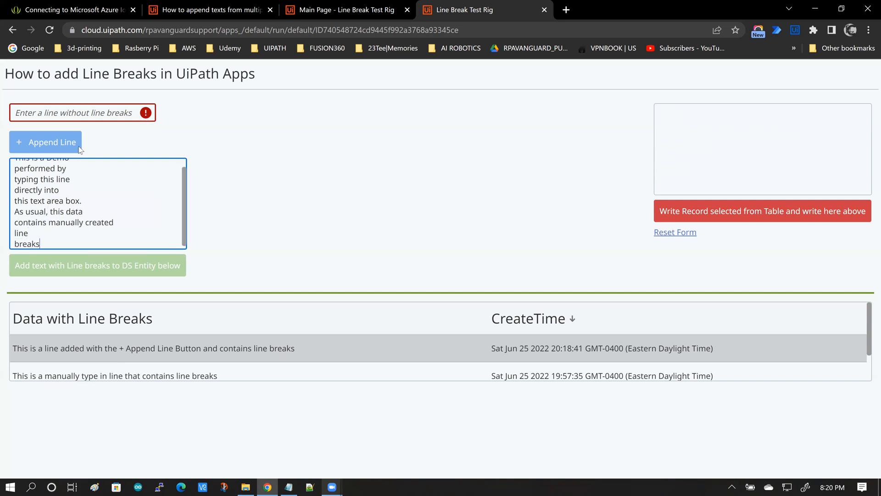
click(97, 265)
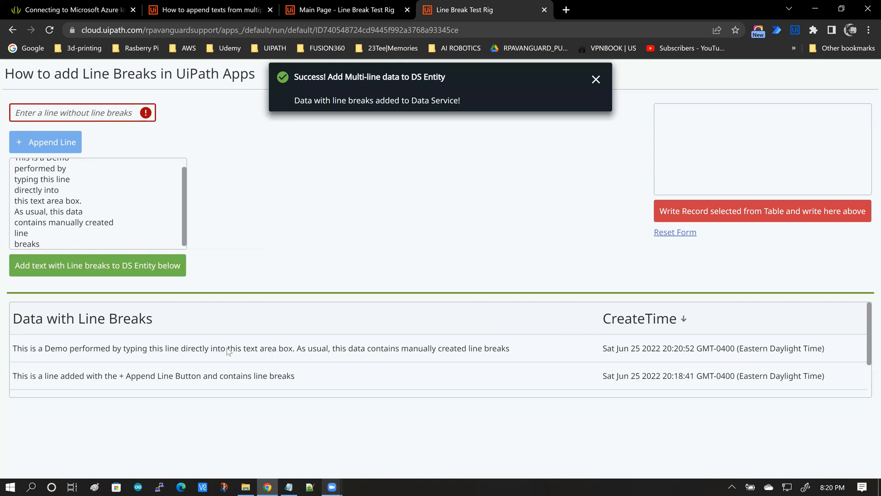
click(251, 348)
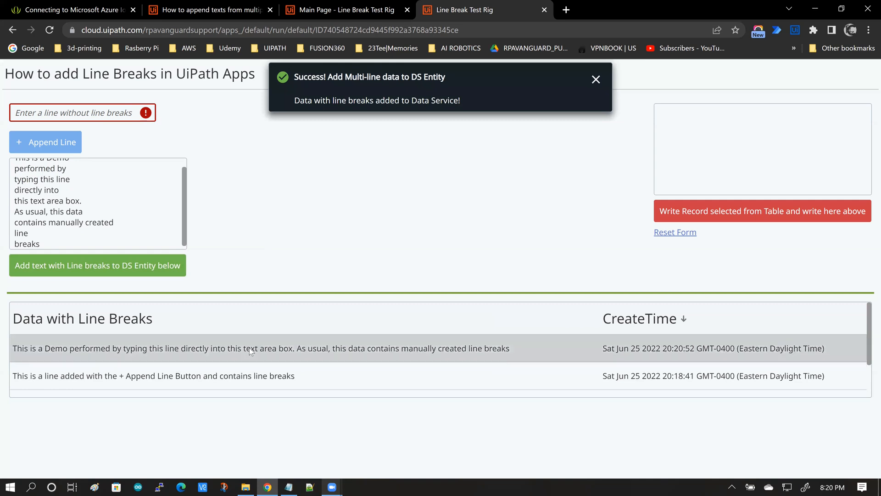
click(596, 79)
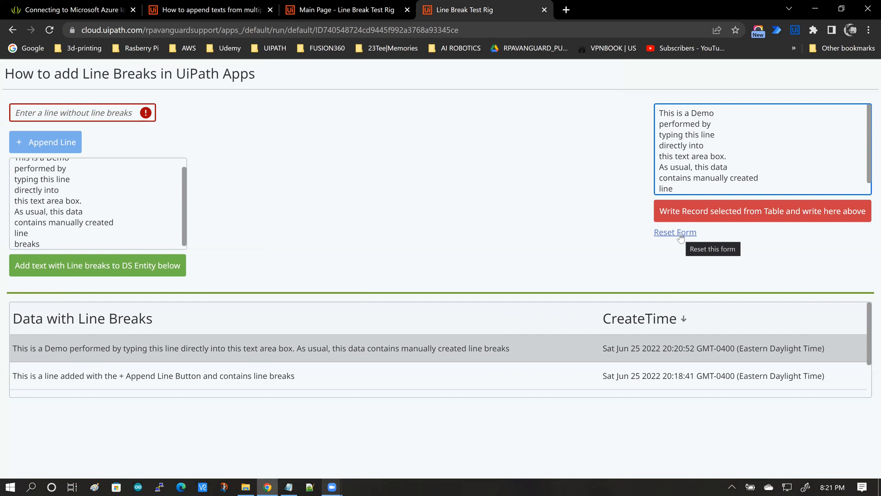
mouse_move(57, 113)
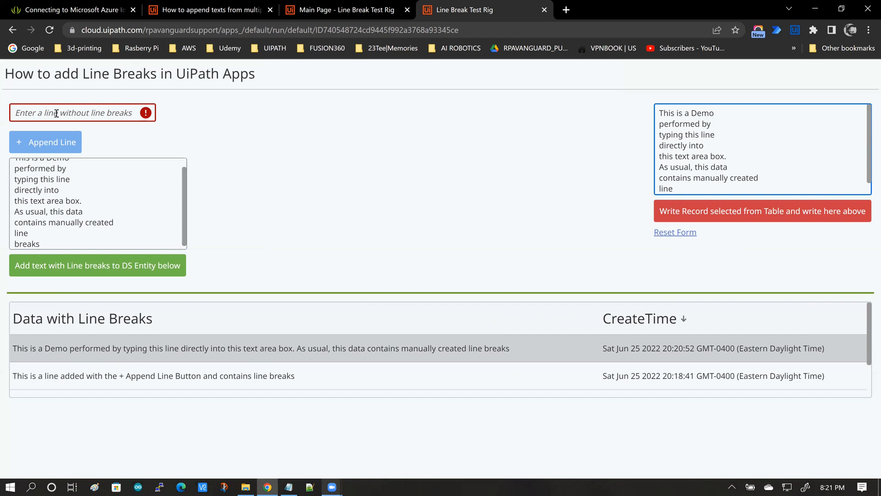
mouse_move(50, 132)
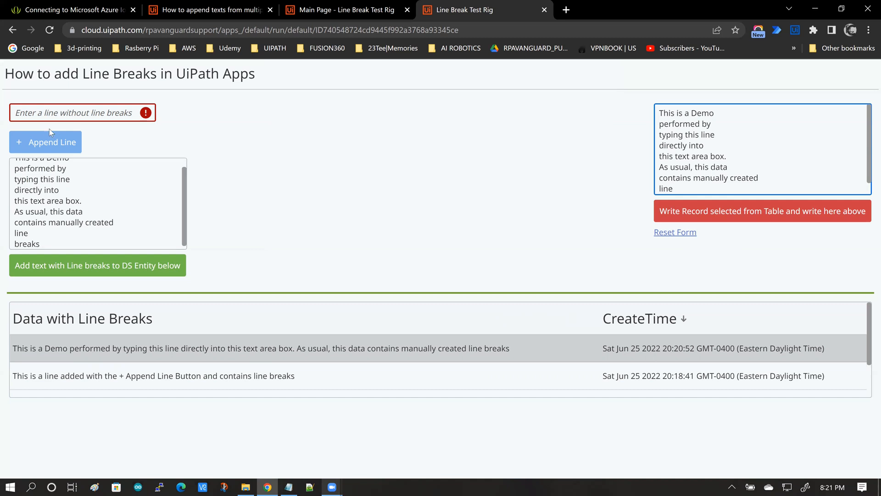
mouse_move(84, 168)
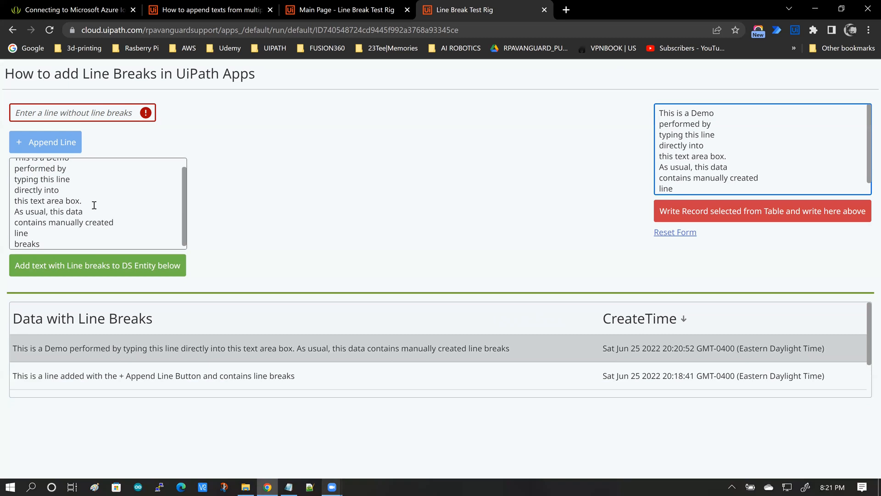
mouse_move(136, 196)
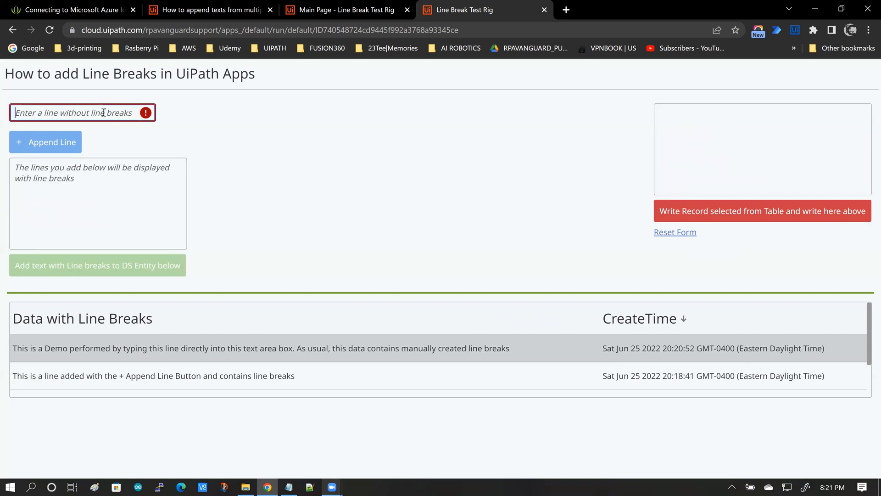
Append 'Append Line 1' and 'Manual' lines, add typed text, save, and read back the record.
text(Append Line 1)
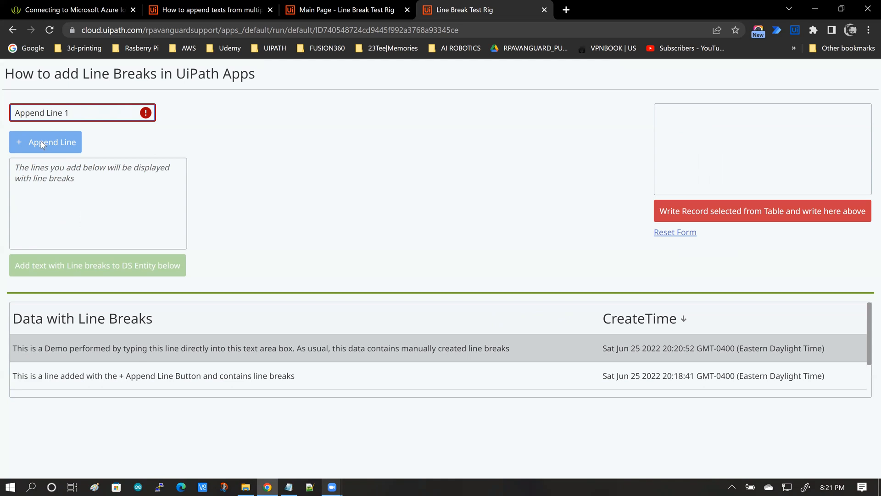
click(45, 142)
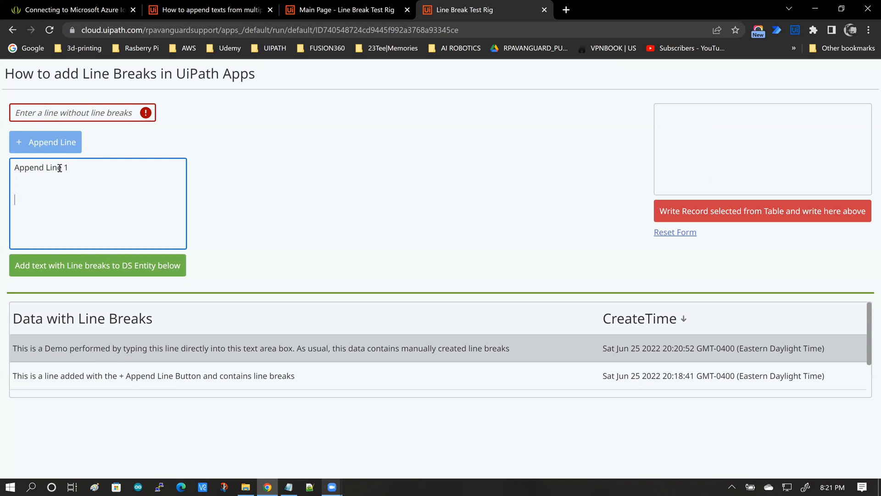
text(Manually typed in Line 2)
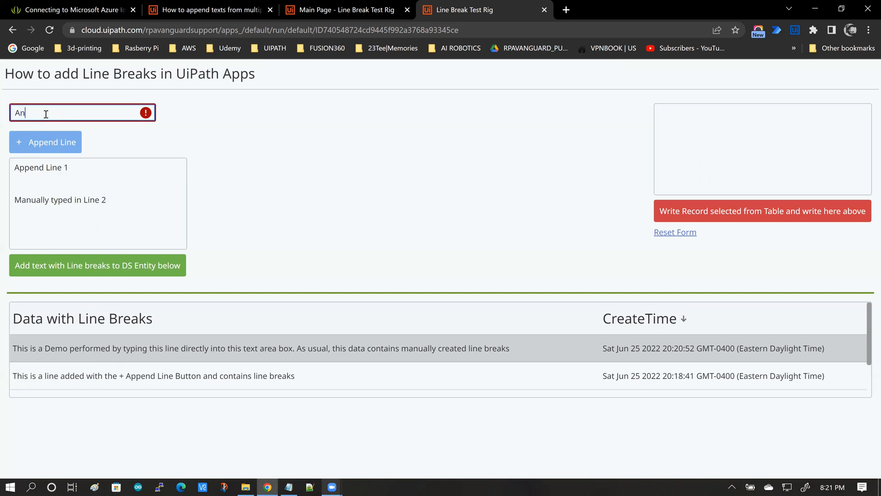
click(45, 142)
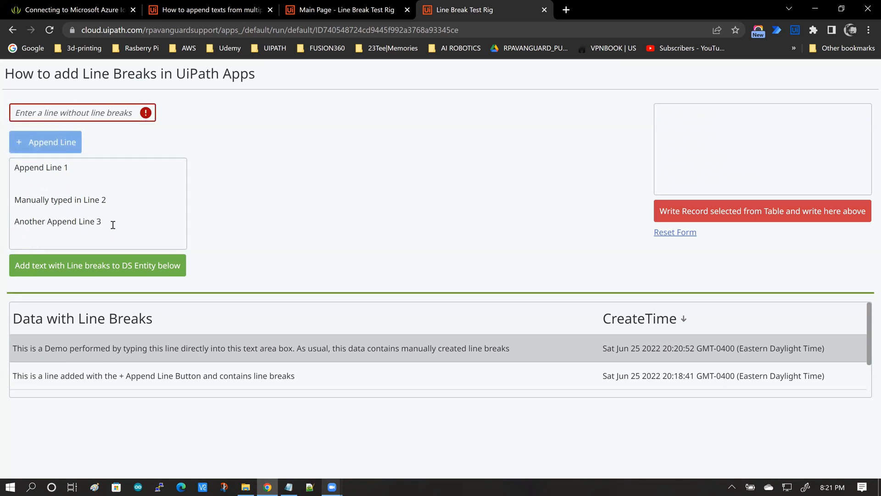
text(Several manual line breaks added)
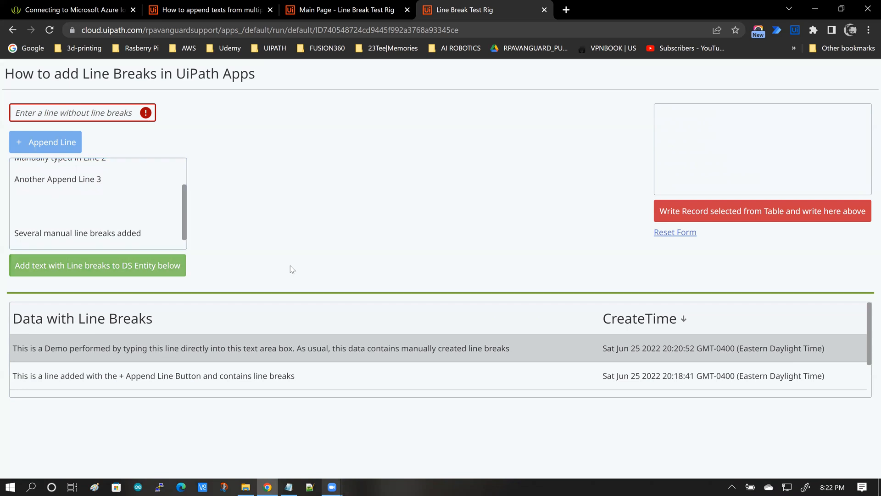
click(98, 265)
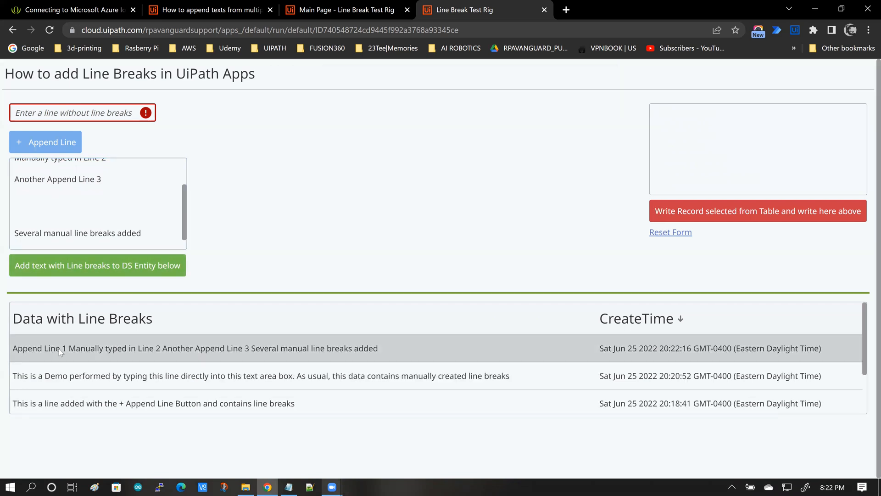
mouse_move(135, 353)
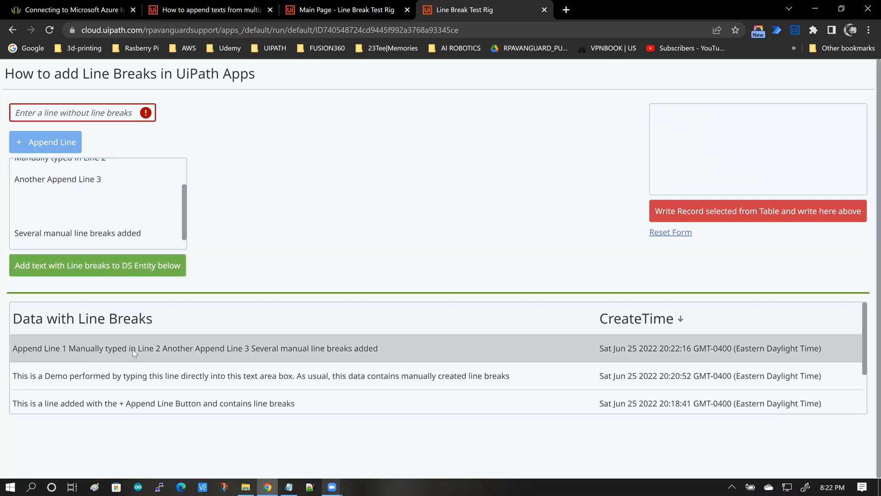
mouse_move(757, 212)
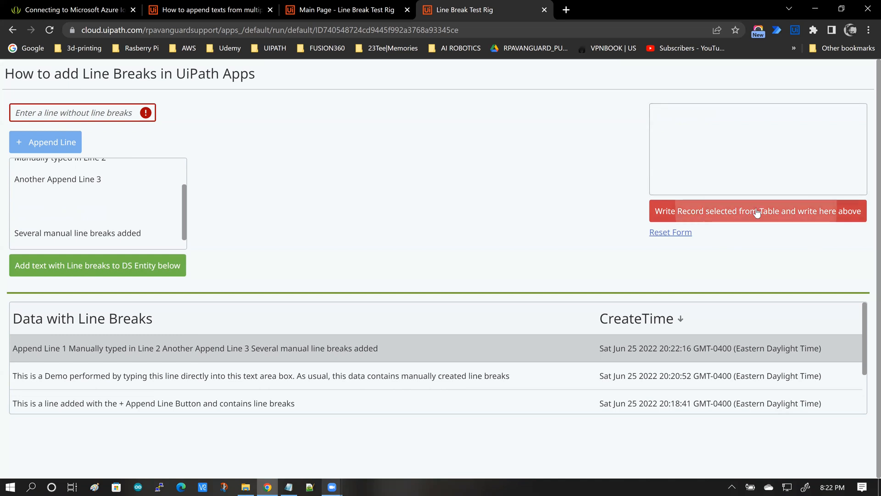
click(757, 211)
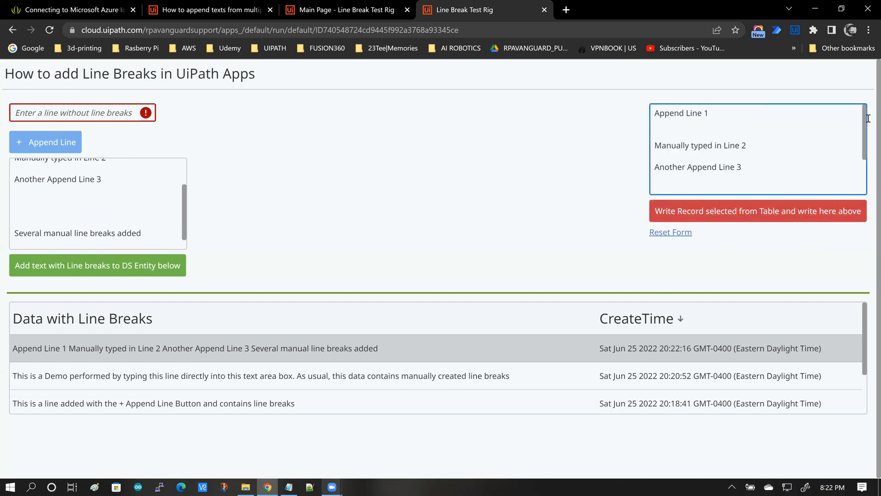
mouse_move(465, 201)
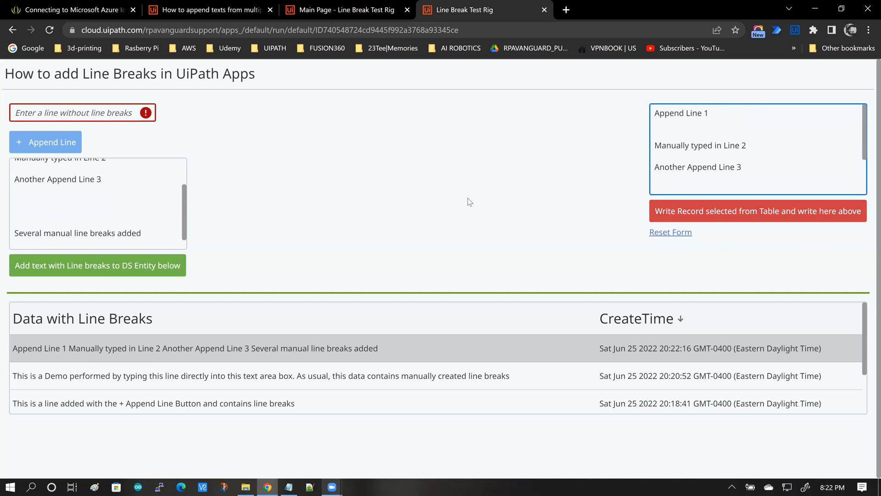
mouse_move(481, 184)
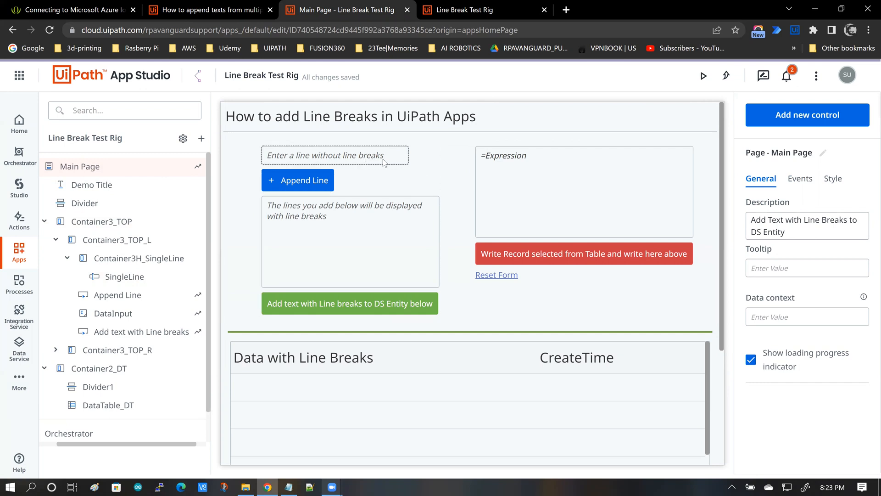
Review the single-line textbox, var_MultiLine text area and Append Line button settings.
click(335, 155)
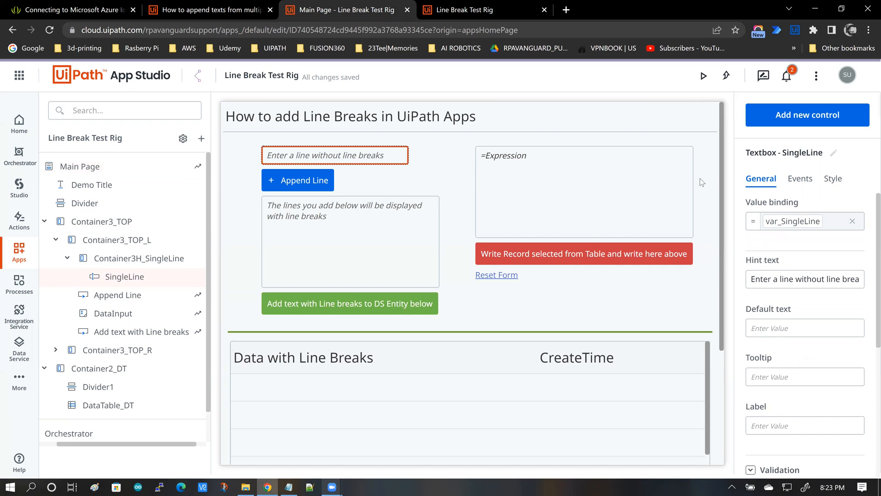
mouse_move(810, 222)
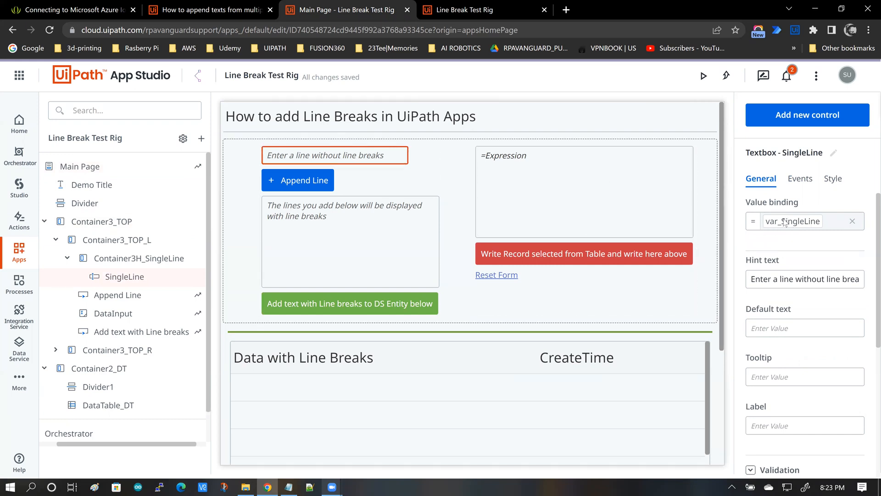
mouse_move(785, 221)
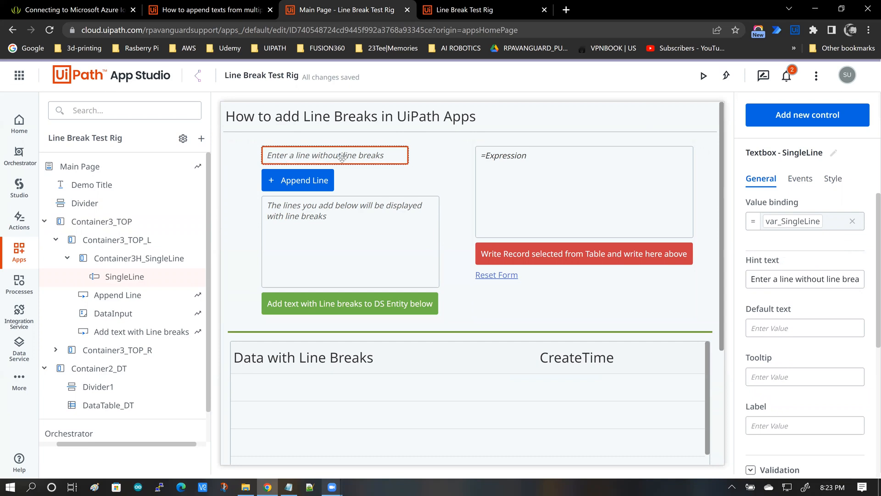
mouse_move(614, 202)
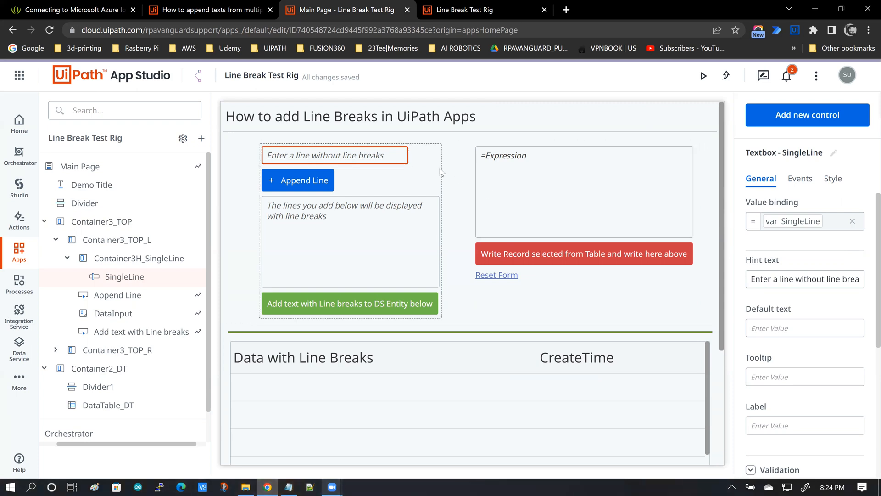
scroll(down, 3)
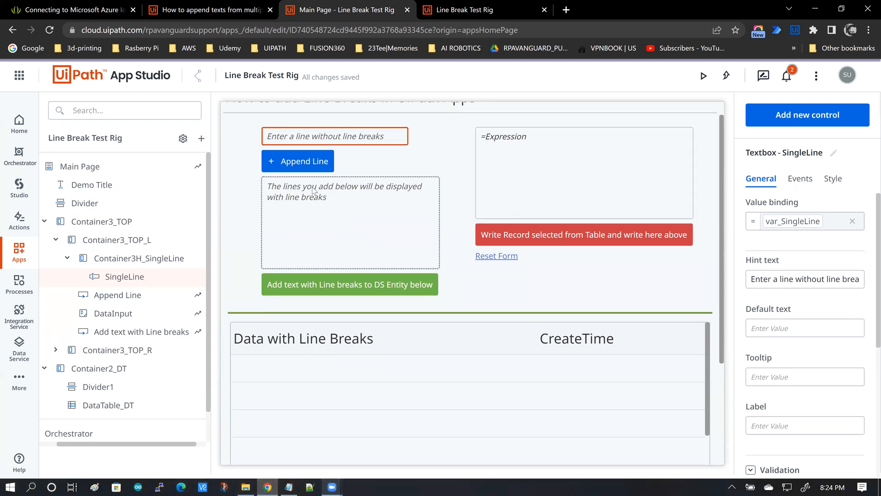
click(350, 221)
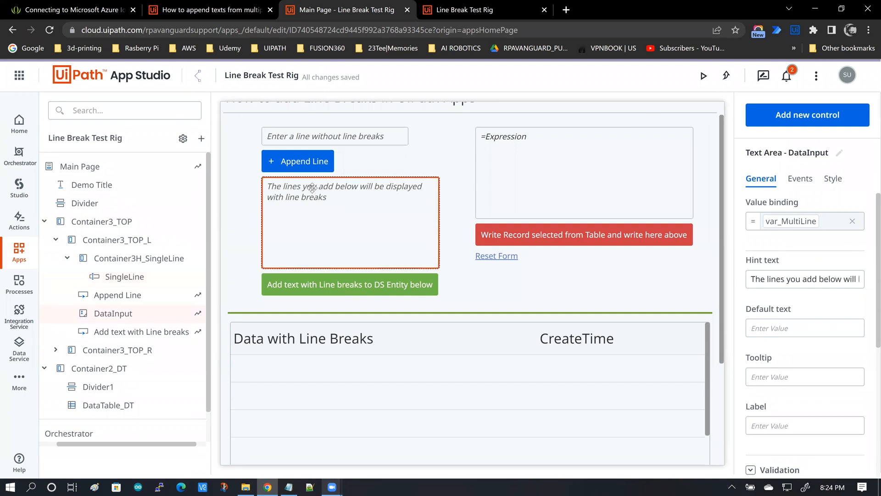
mouse_move(790, 221)
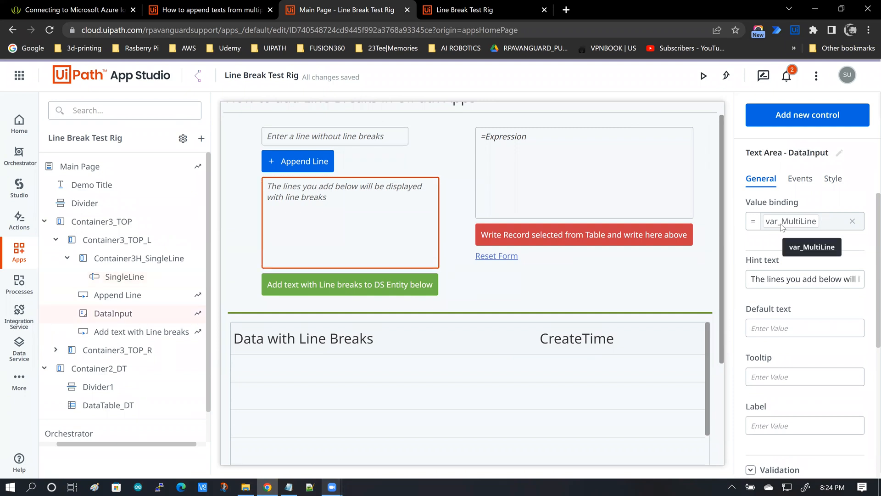
mouse_move(810, 227)
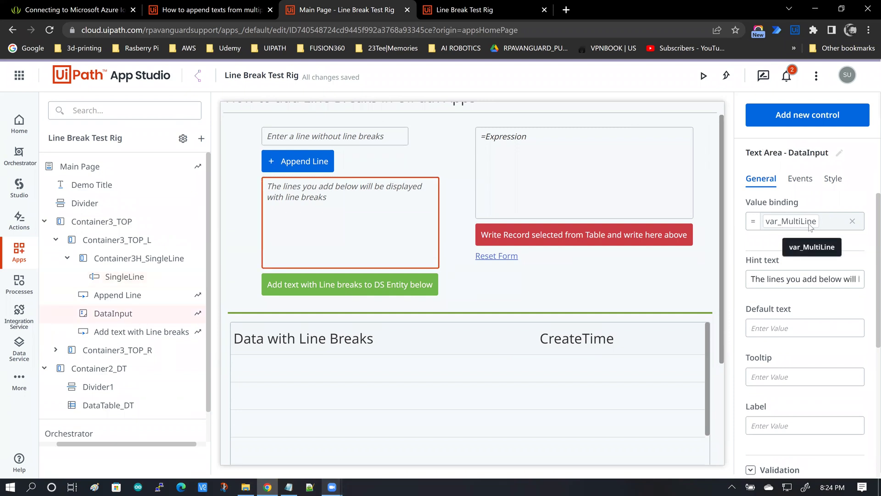
mouse_move(566, 237)
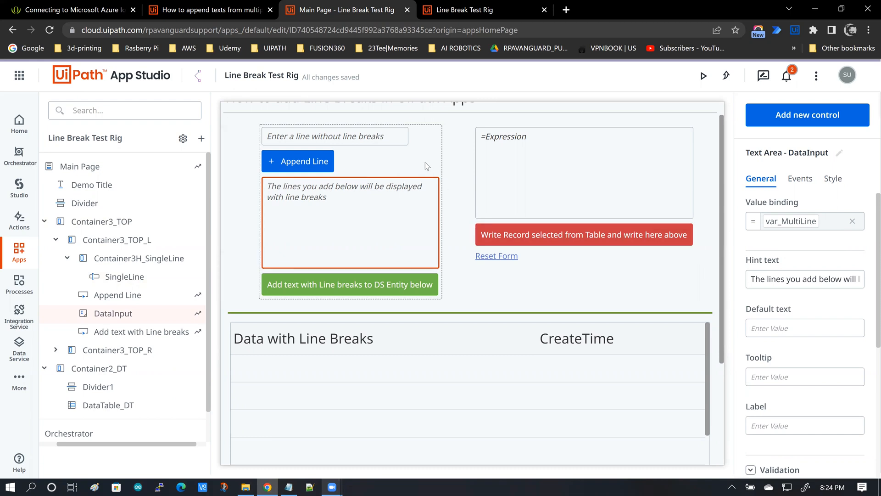
mouse_move(650, 215)
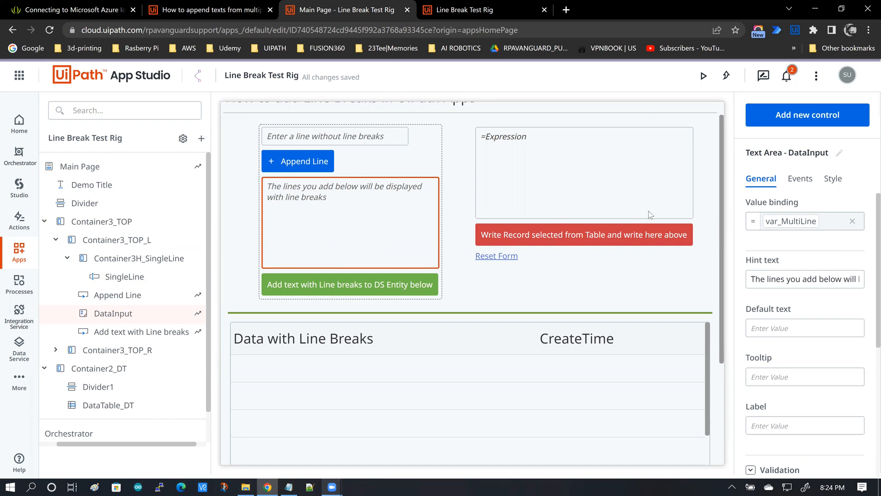
mouse_move(790, 221)
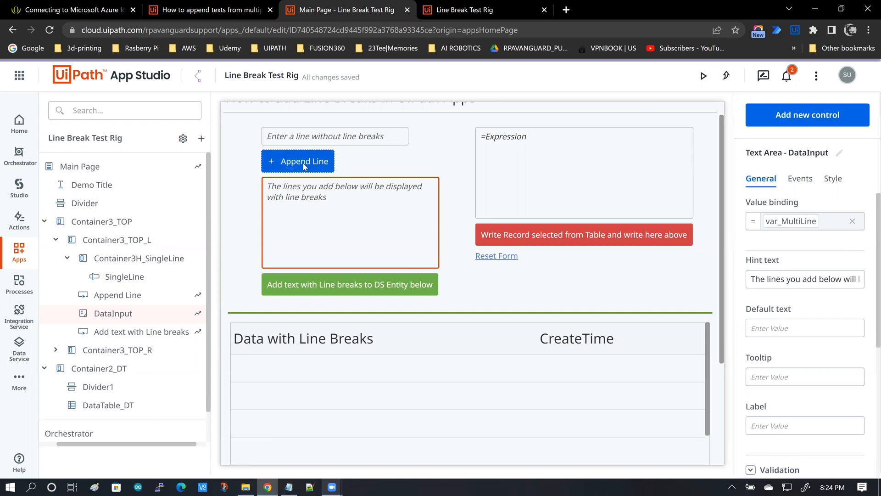
click(297, 161)
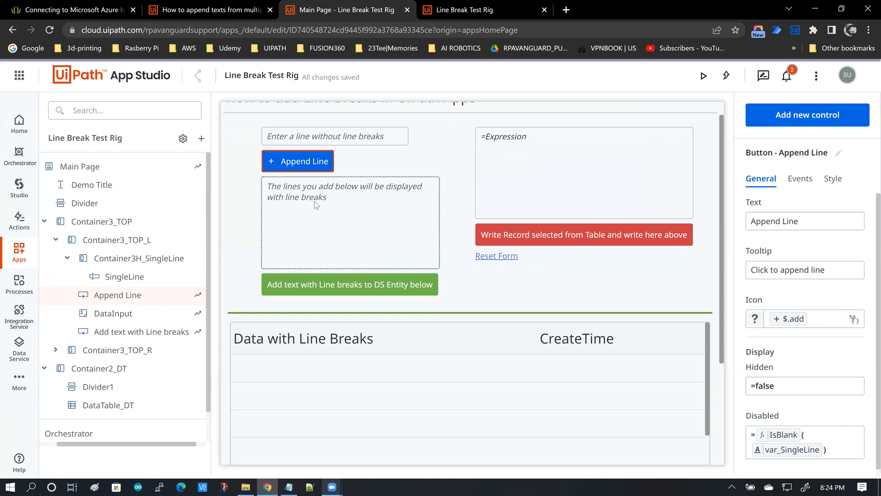
mouse_move(340, 226)
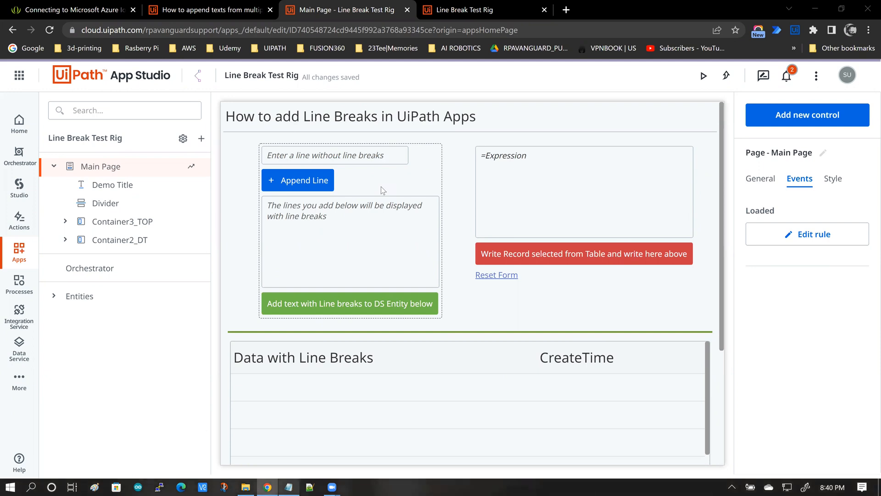
mouse_move(131, 179)
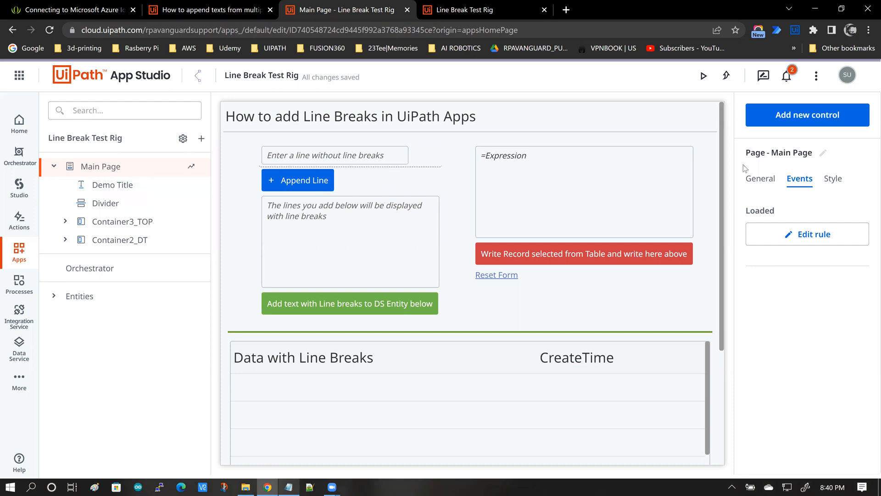
mouse_move(773, 183)
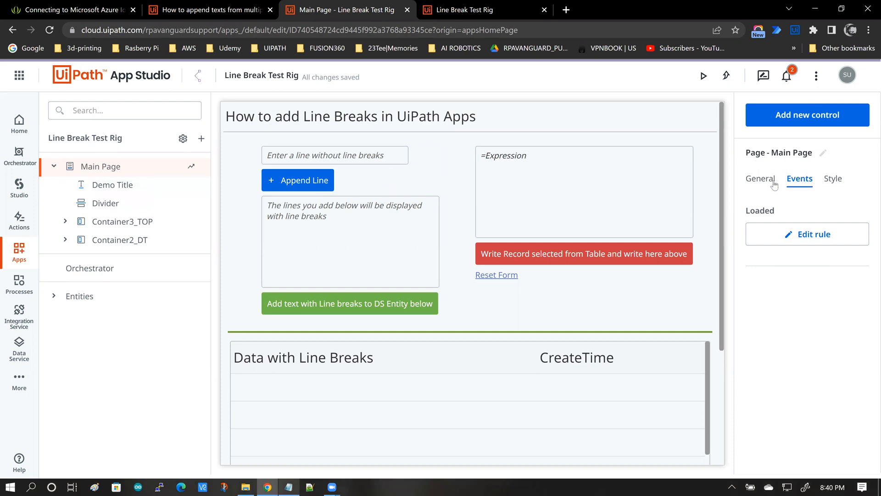
Open the Main Page Loaded rule and enter the var_LineBreak value expression.
click(807, 234)
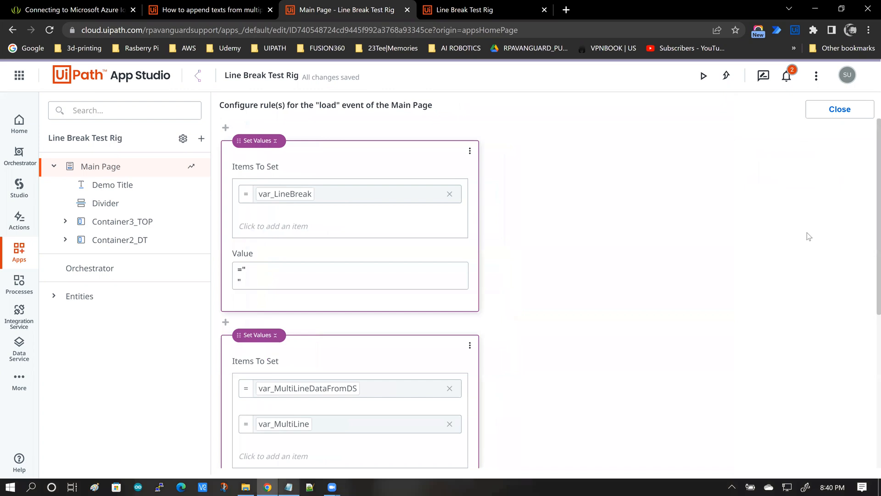
mouse_move(271, 195)
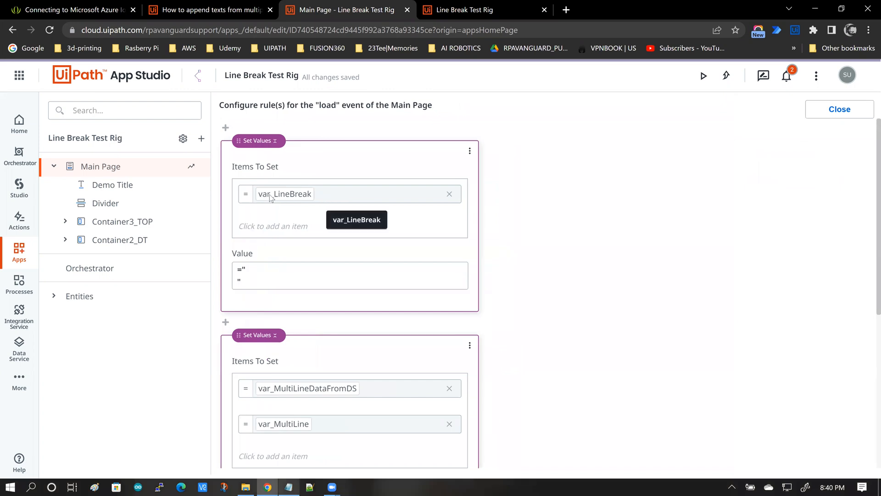
mouse_move(305, 196)
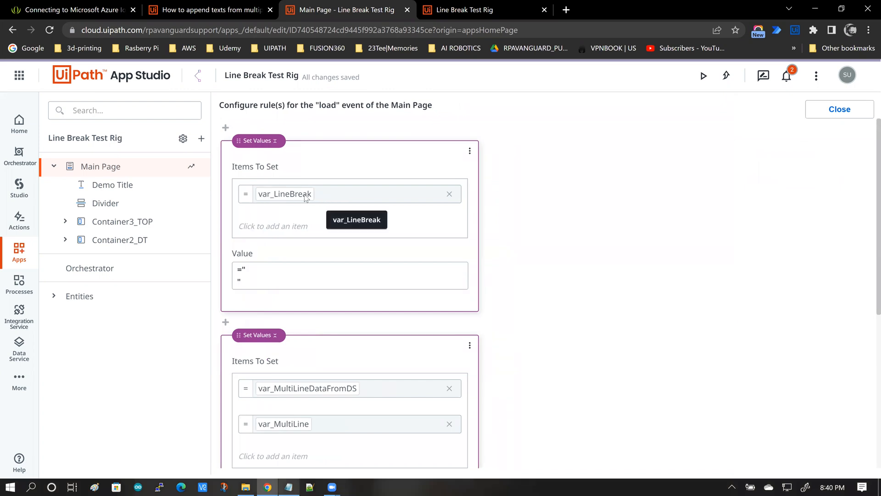
mouse_move(356, 216)
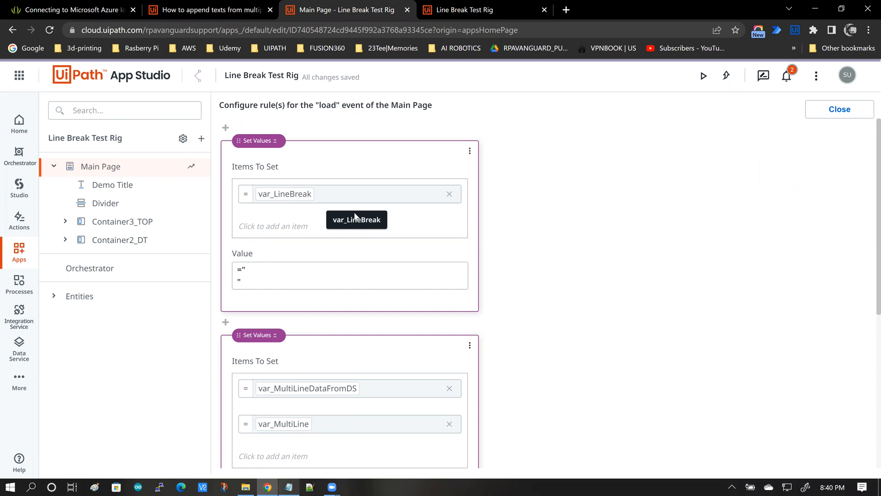
click(270, 278)
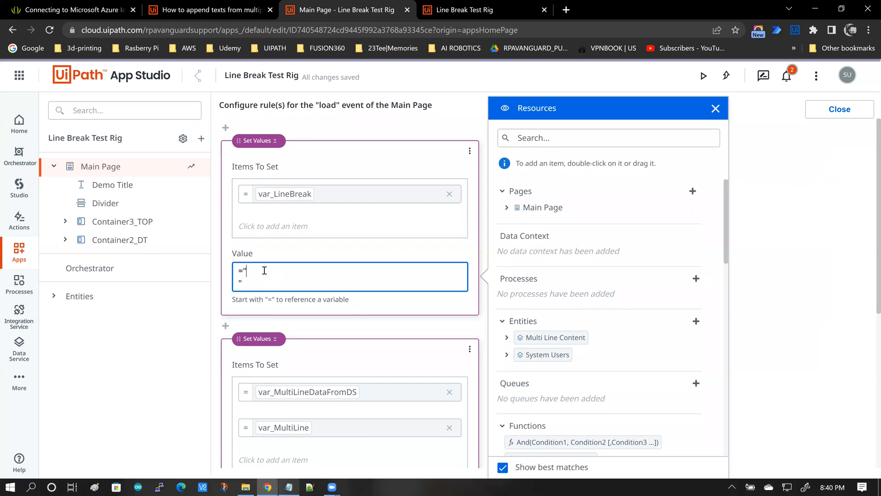
click(715, 109)
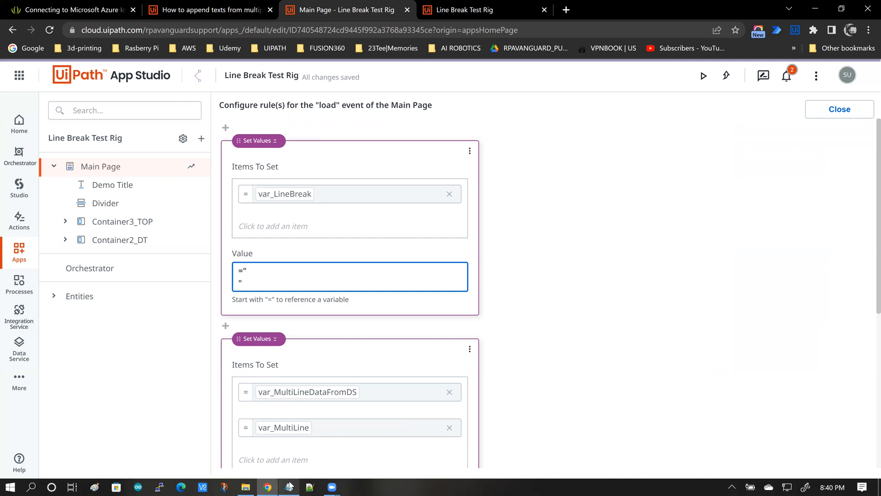
Re-edit the var_LineBreak value, keeping it a quoted line break with unsaved changes.
click(291, 486)
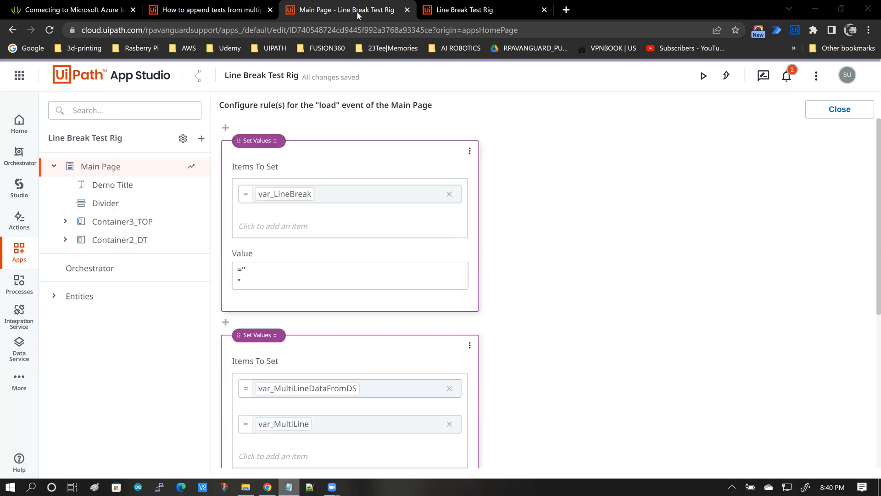
click(349, 276)
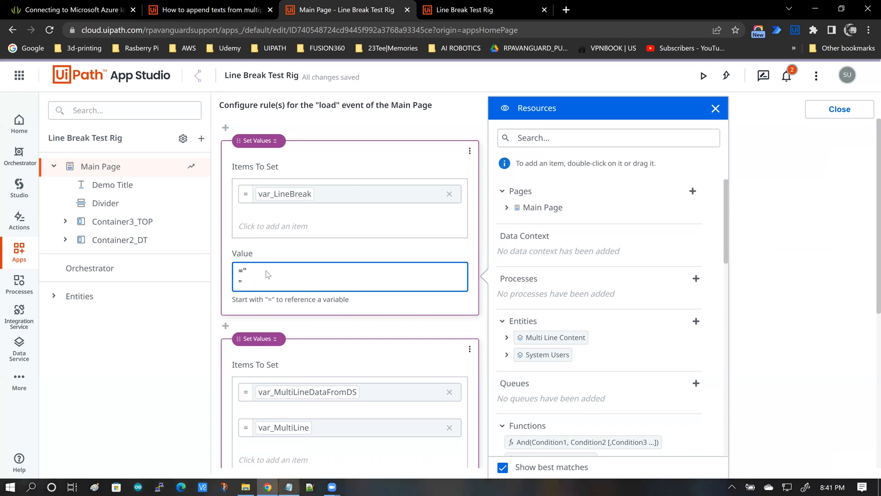
click(715, 108)
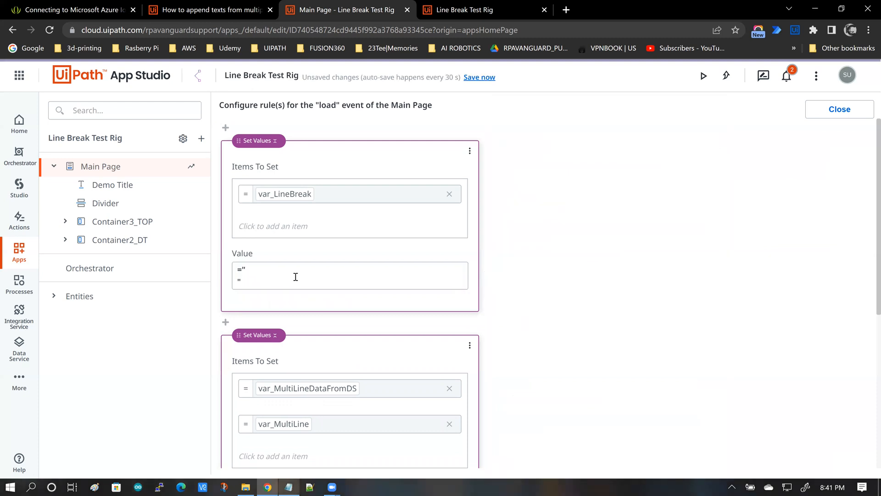
mouse_move(564, 276)
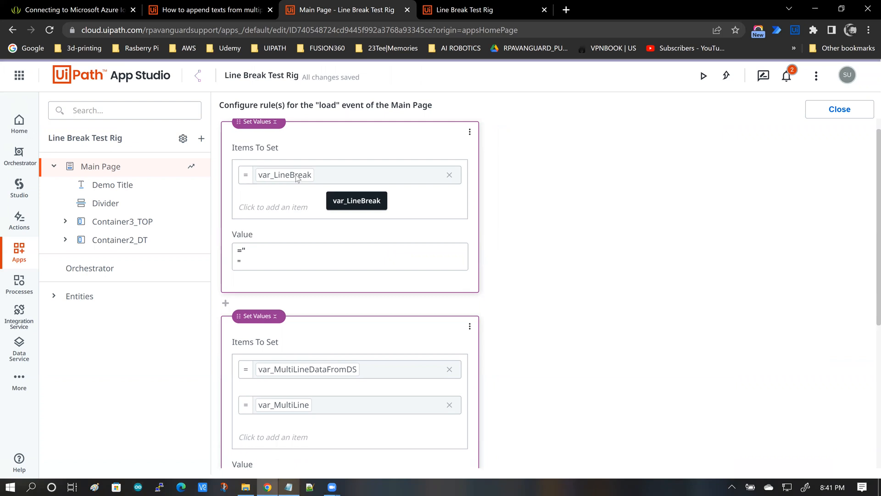
mouse_move(442, 208)
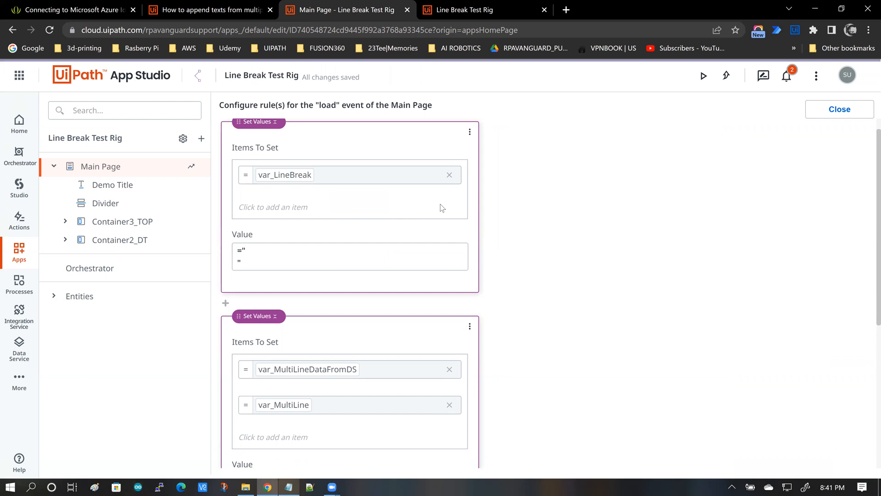
Scroll the load rules setting var_MultiLineDataFromDS and var_MultiLine to empty strings.
scroll(down, 3)
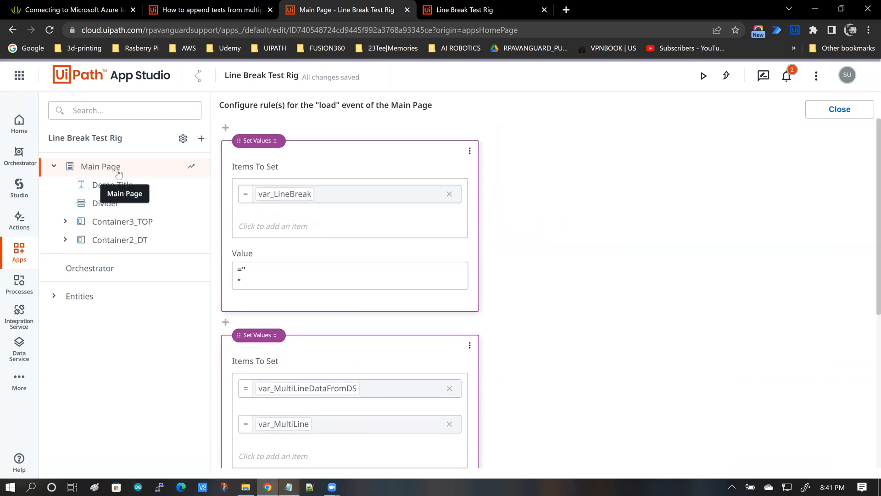
scroll(down, 3)
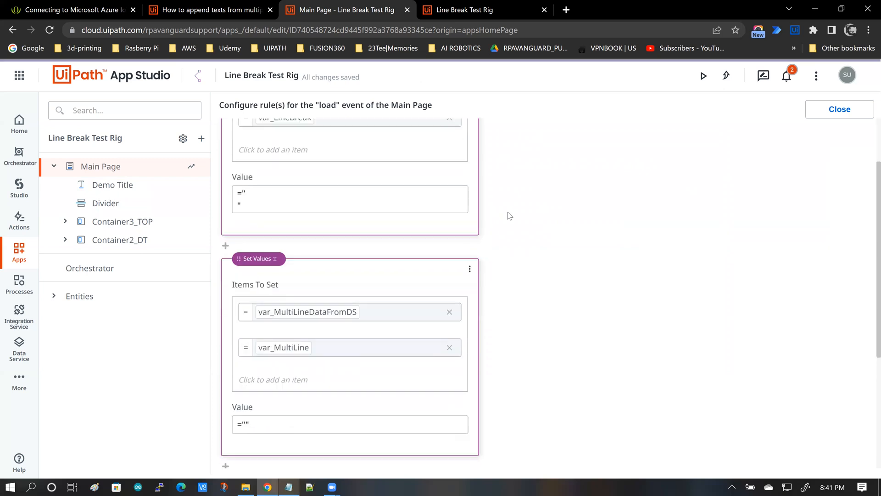
scroll(down, 3)
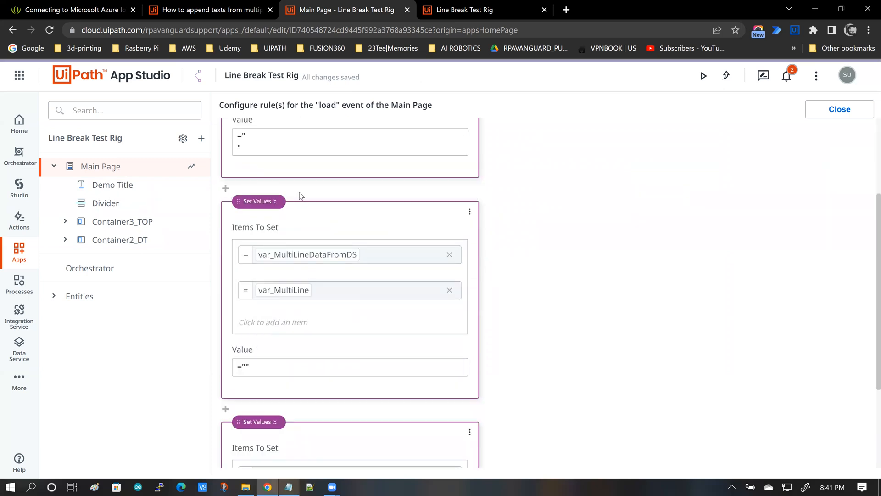
mouse_move(306, 255)
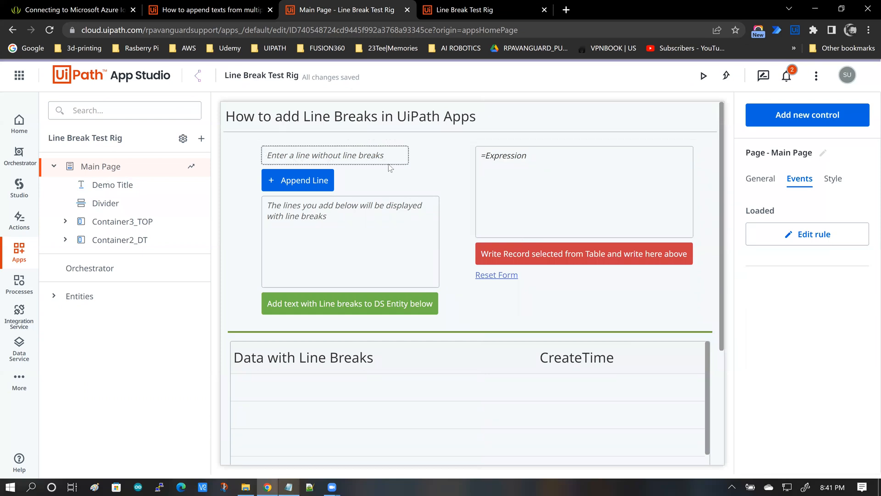
mouse_move(394, 183)
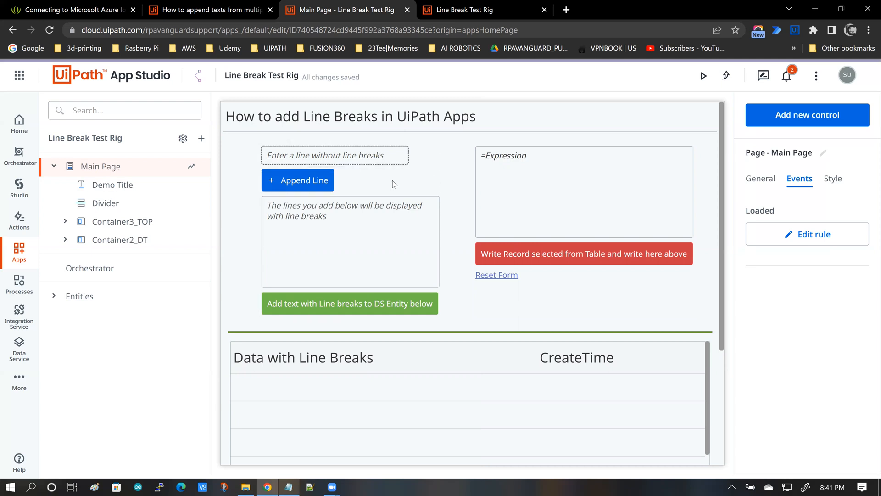
Review the Append Line click rules concatenating var_SingleLine and var_LineBreak into var_MultiLine, then close them.
click(297, 180)
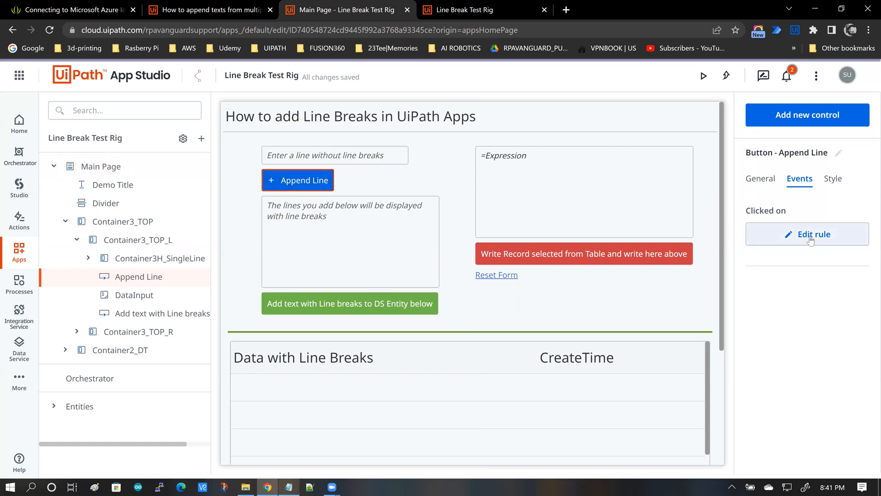
click(807, 234)
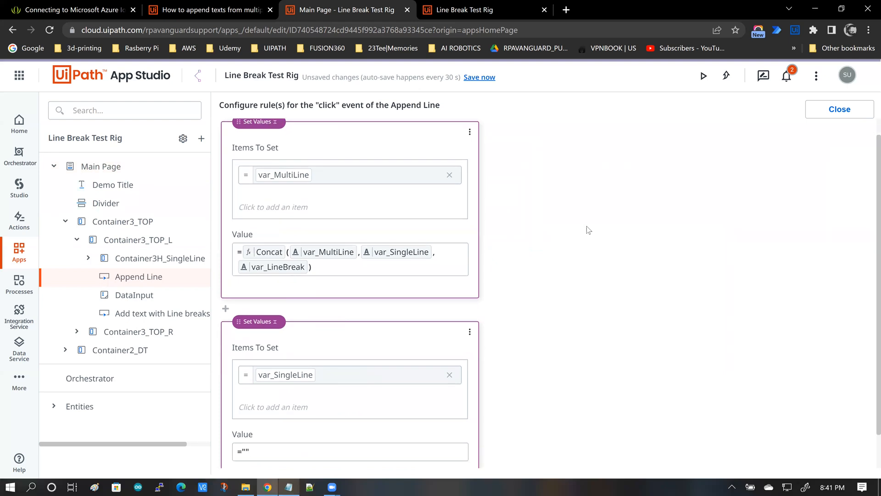
mouse_move(311, 211)
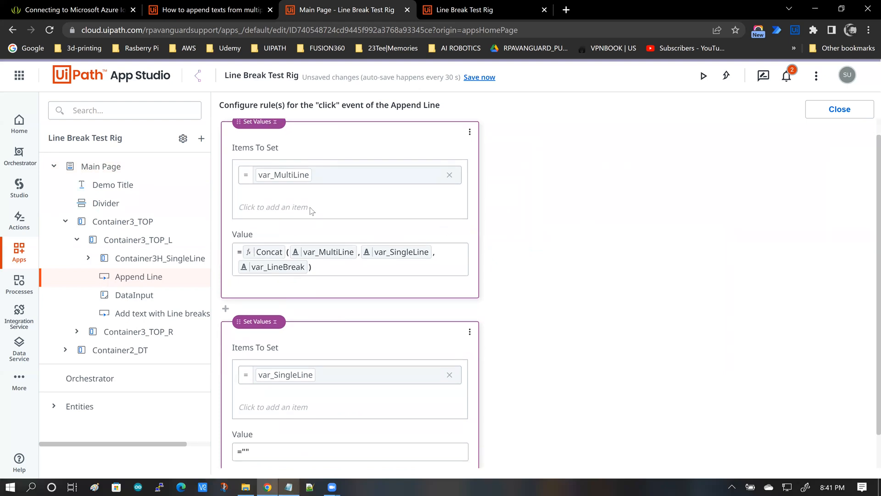
mouse_move(292, 177)
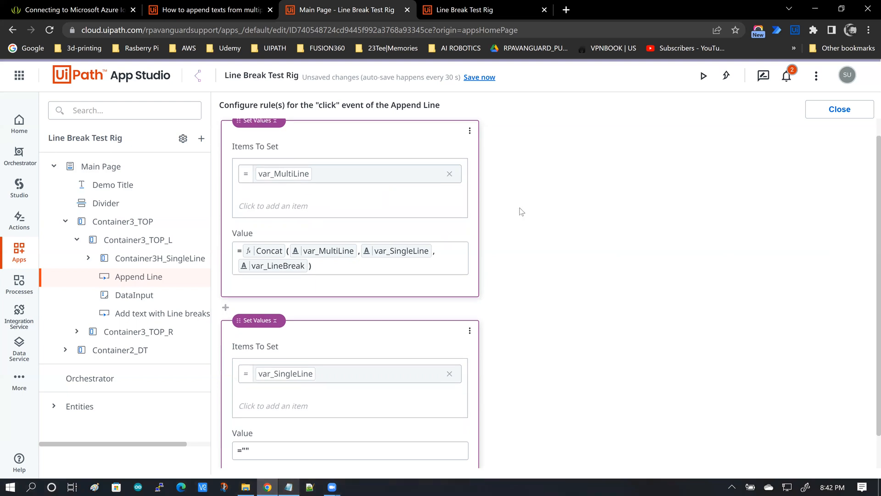
scroll(down, 3)
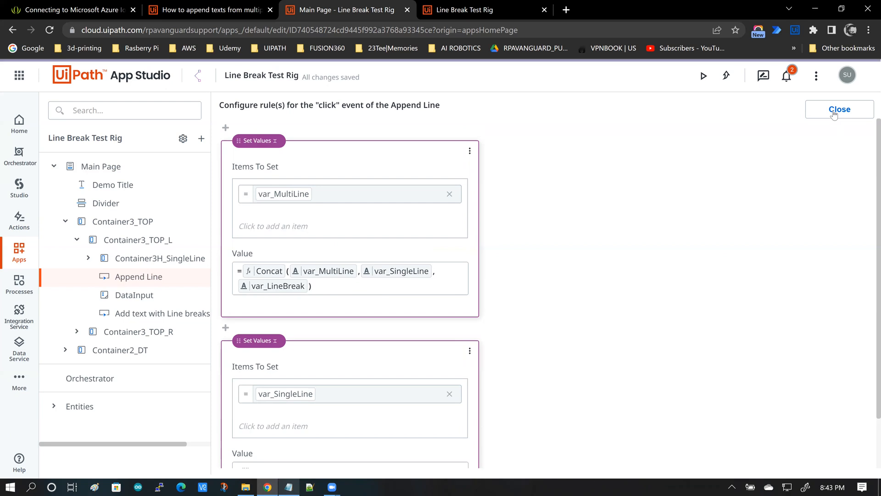
click(840, 108)
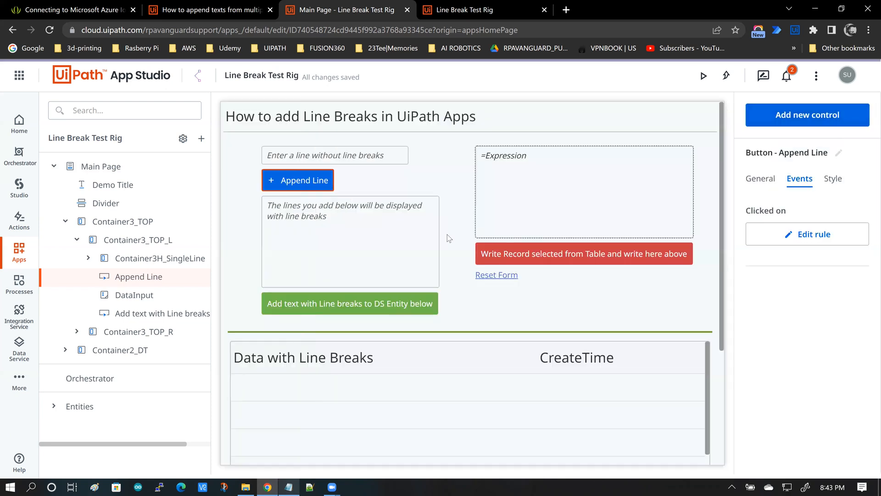
Confirm the DataInput text area is bound to var_MultiLine, then select the 'Add text with Line breaks' button.
scroll(down, 3)
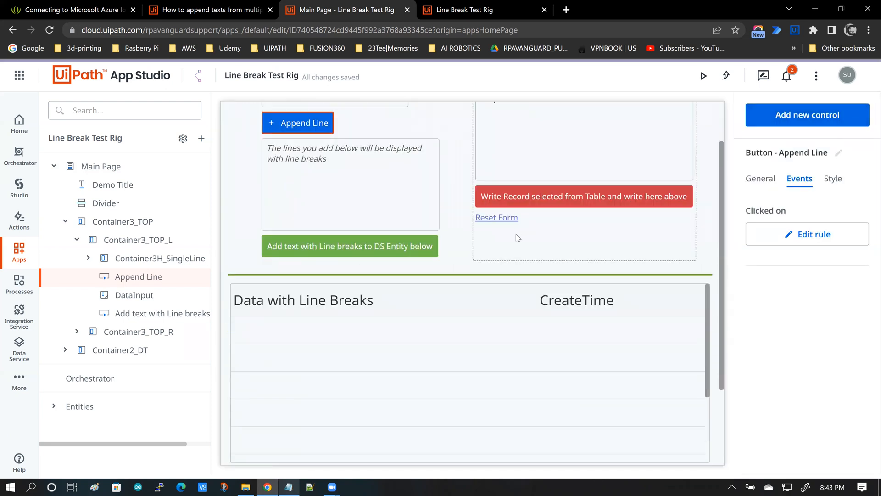
mouse_move(295, 123)
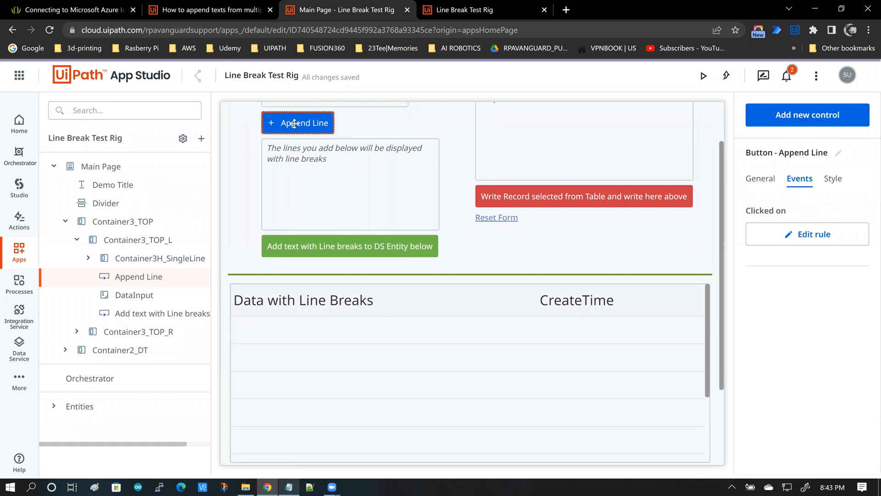
mouse_move(338, 252)
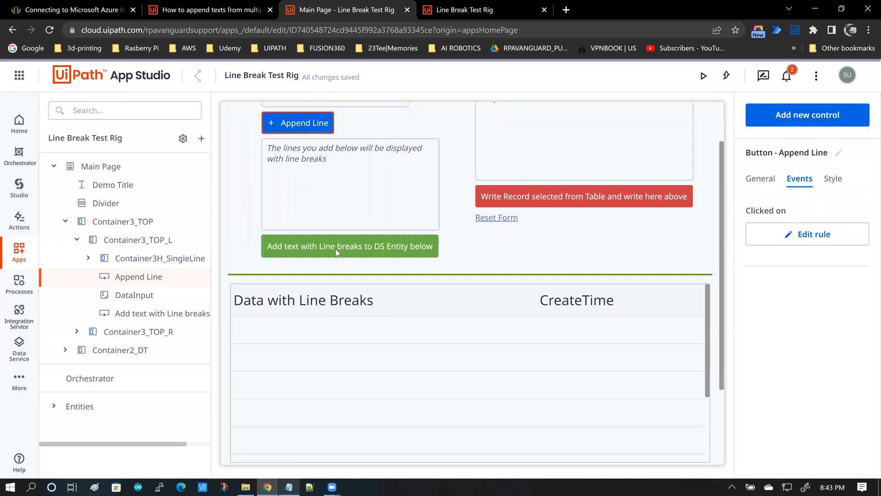
mouse_move(385, 253)
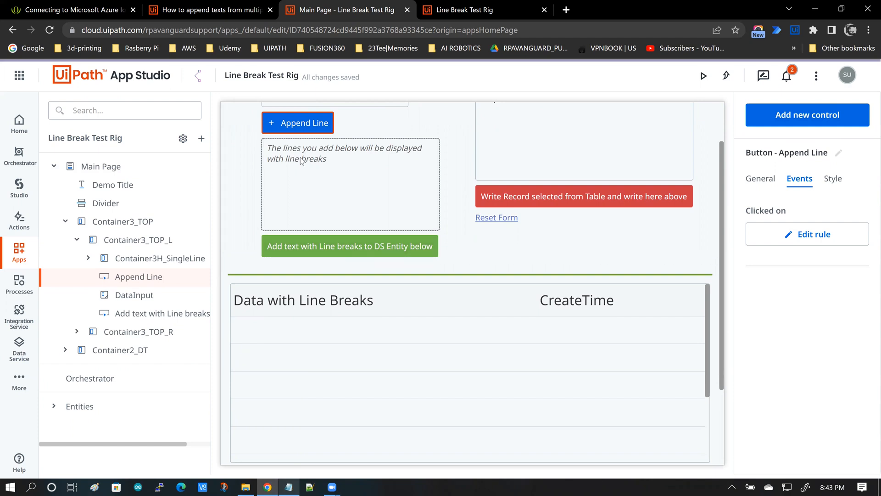
click(349, 183)
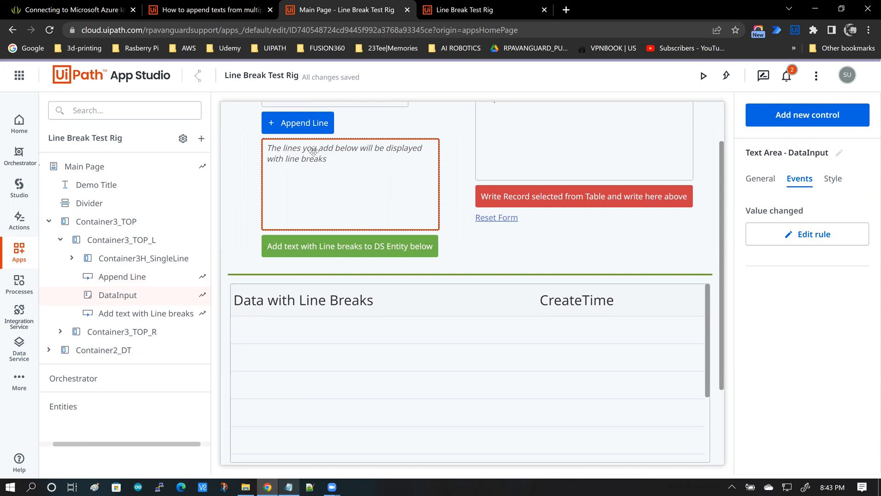
mouse_move(330, 182)
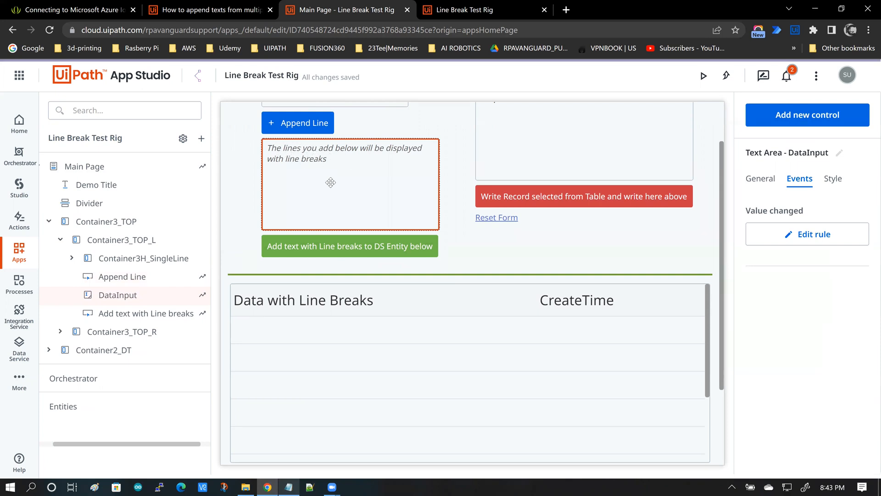
click(760, 179)
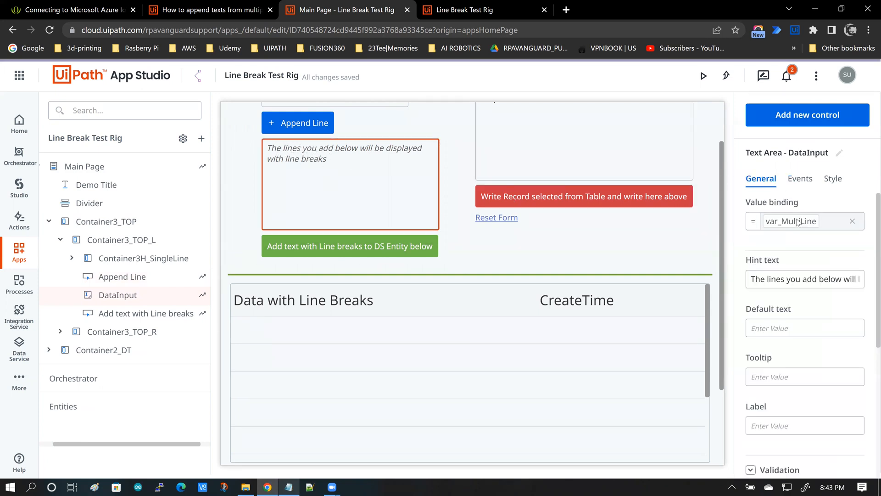
mouse_move(318, 251)
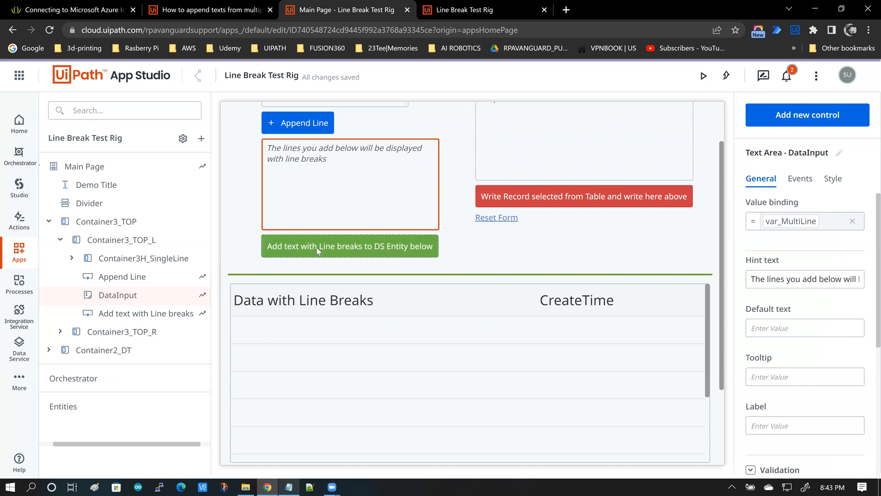
click(350, 246)
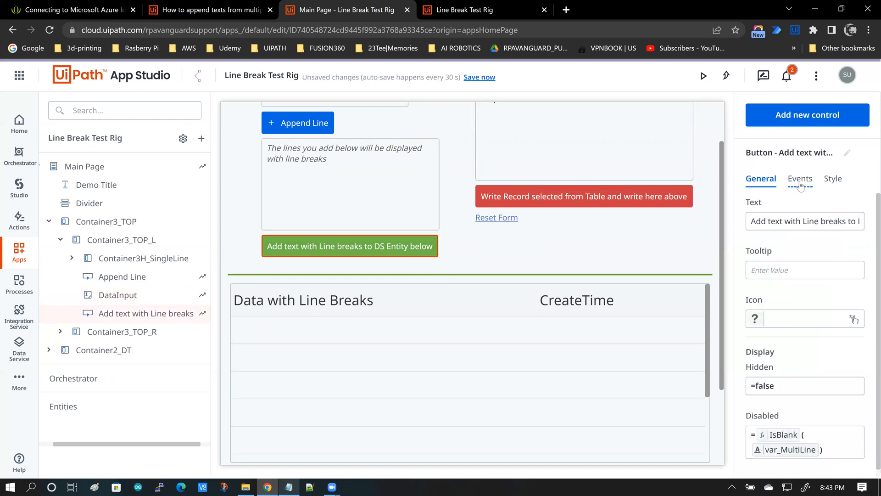
Inspect the save button's Create Entity Record rule writing var_MultiLine to Multi Line Content, then close.
click(799, 179)
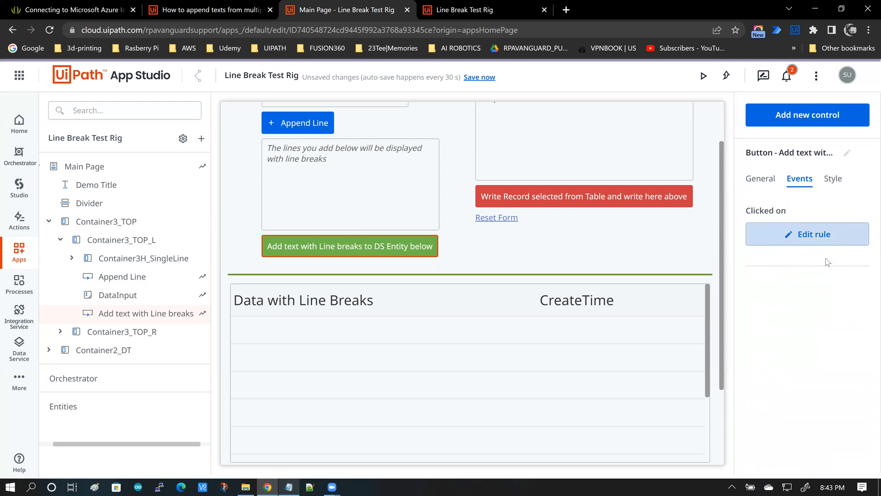
click(807, 234)
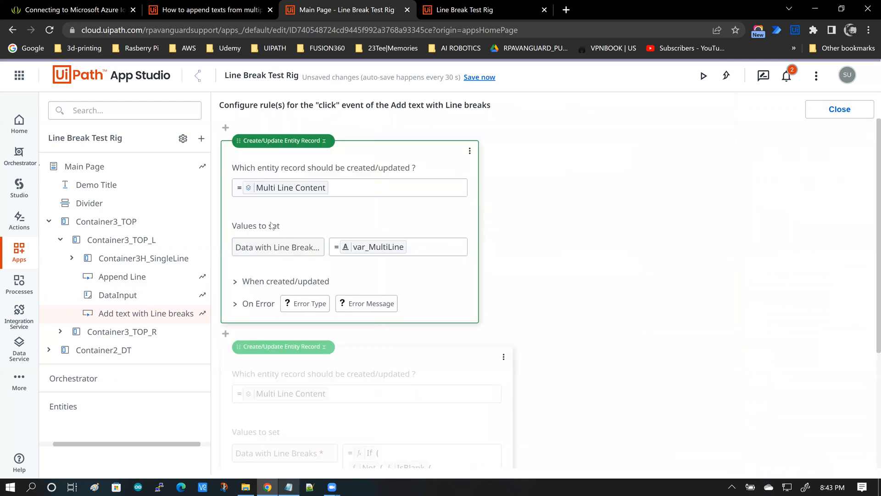
mouse_move(386, 266)
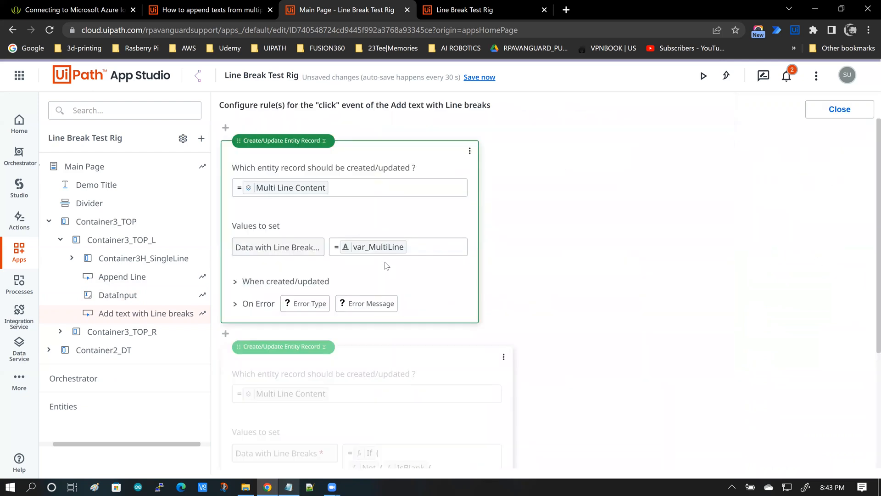
mouse_move(301, 255)
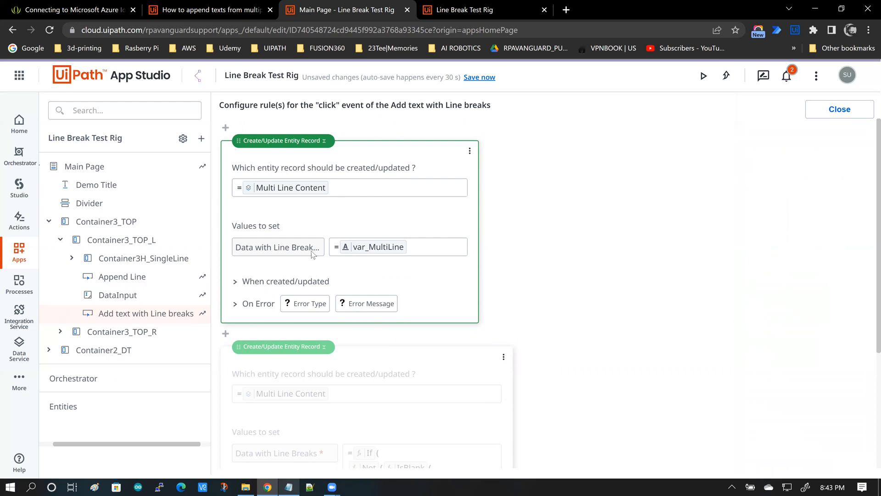
mouse_move(239, 252)
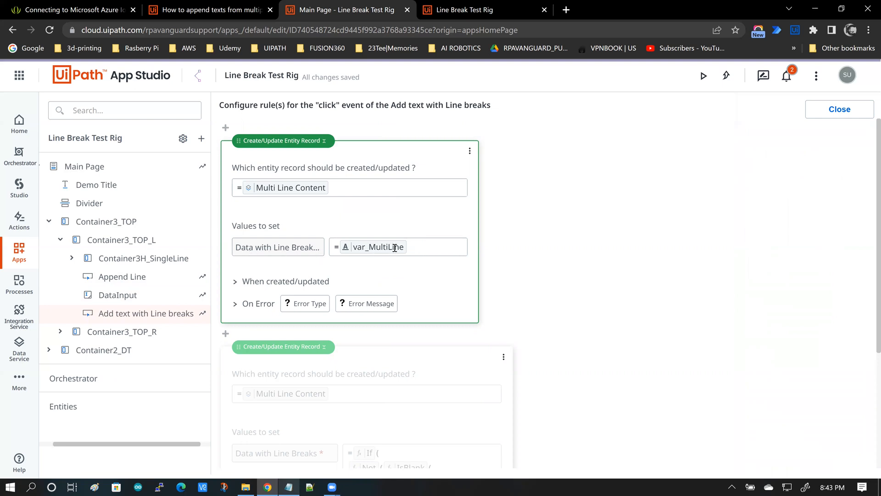
mouse_move(846, 111)
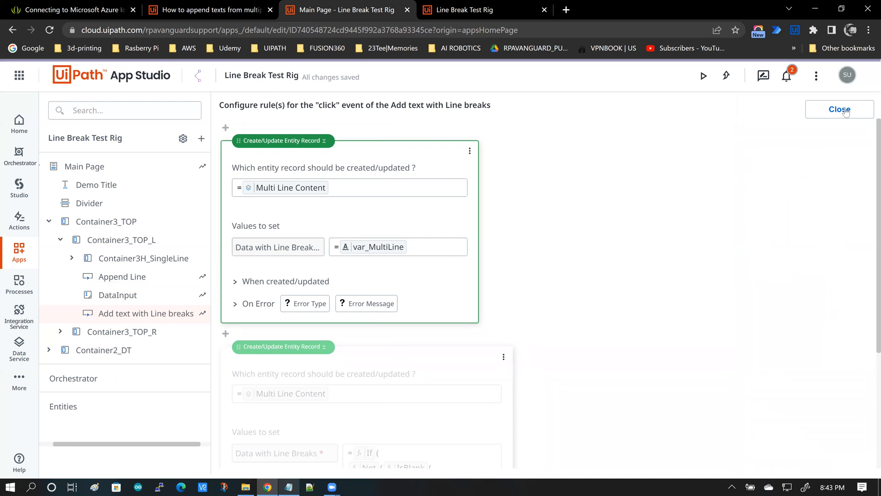
click(839, 109)
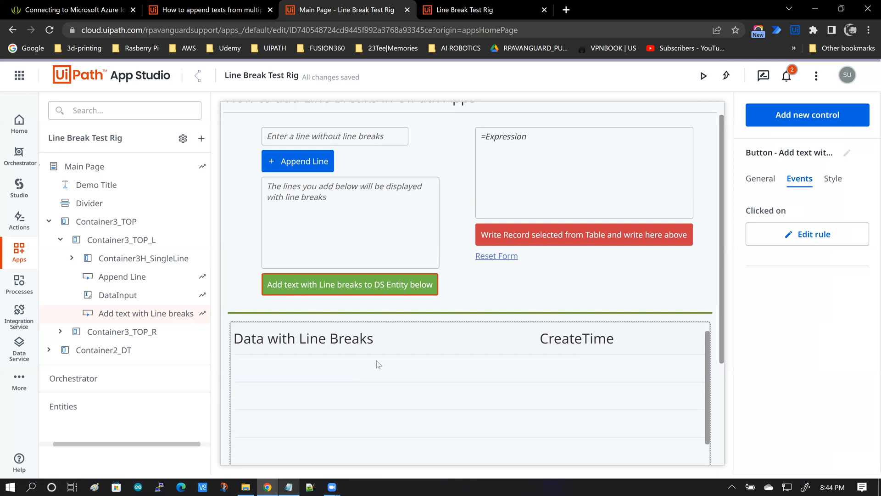
mouse_move(330, 366)
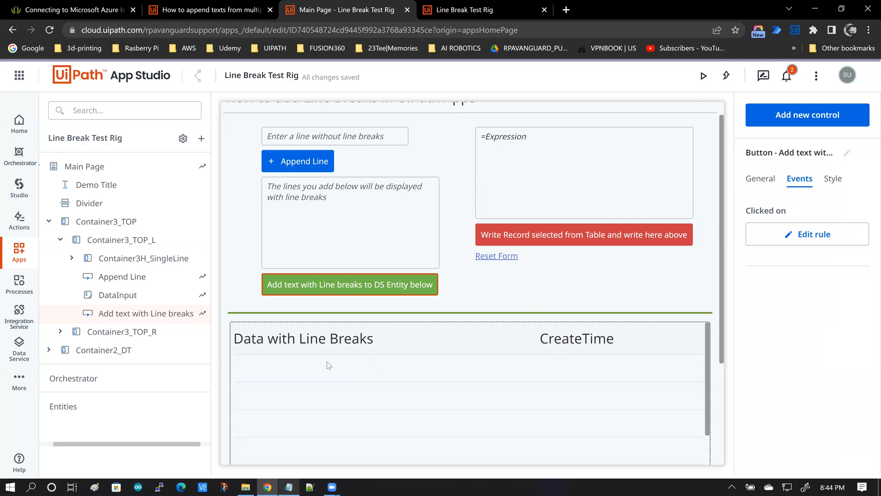
mouse_move(282, 354)
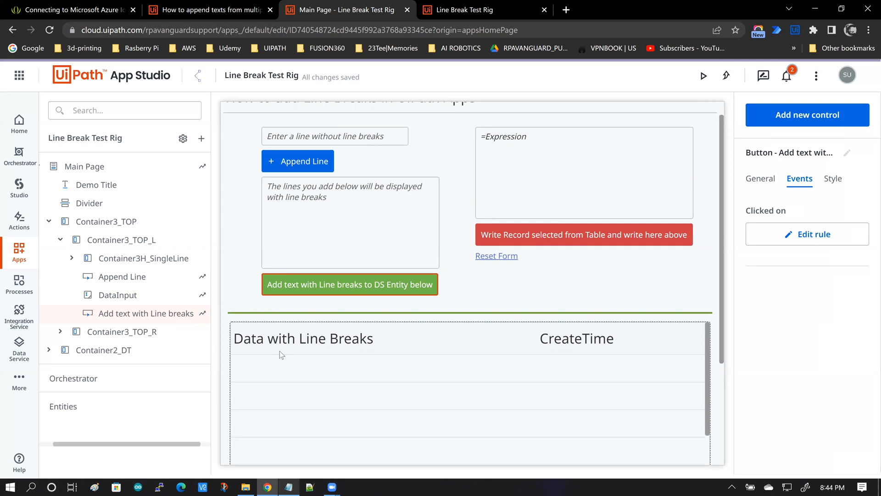
mouse_move(299, 370)
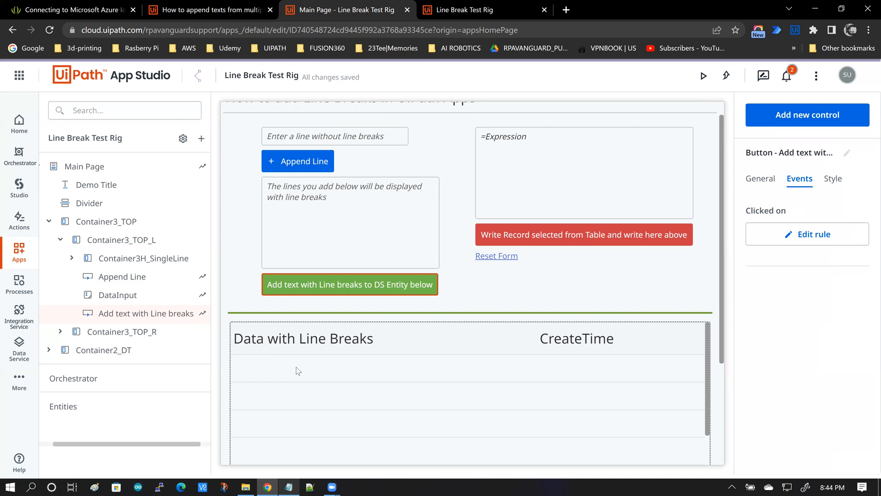
mouse_move(470, 364)
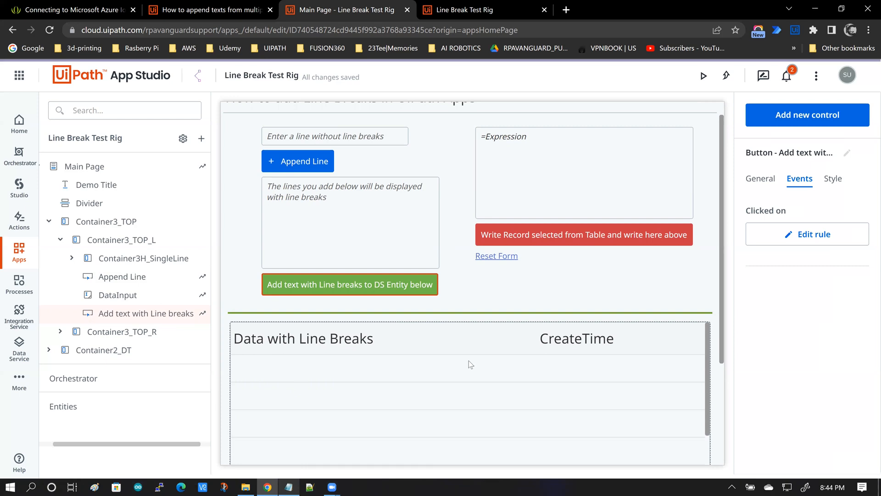
mouse_move(465, 365)
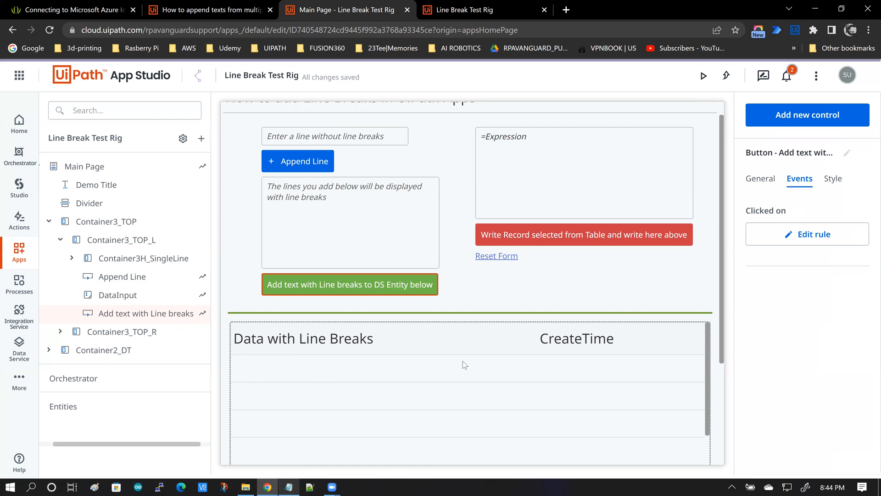
mouse_move(268, 371)
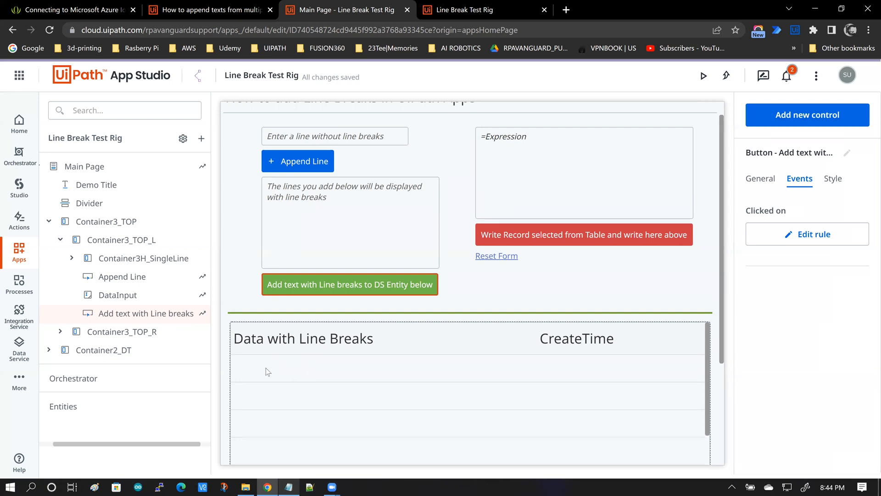
mouse_move(693, 235)
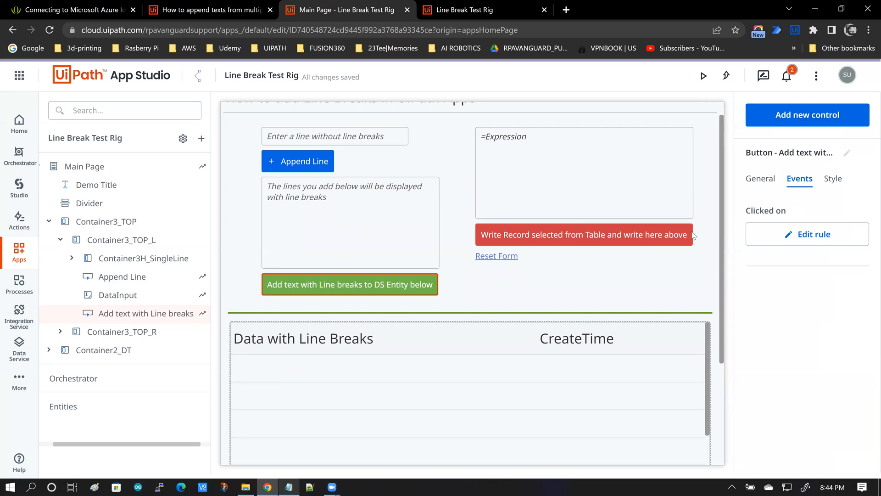
Select the 'Write Record selected from Table' button in the page tree.
click(594, 234)
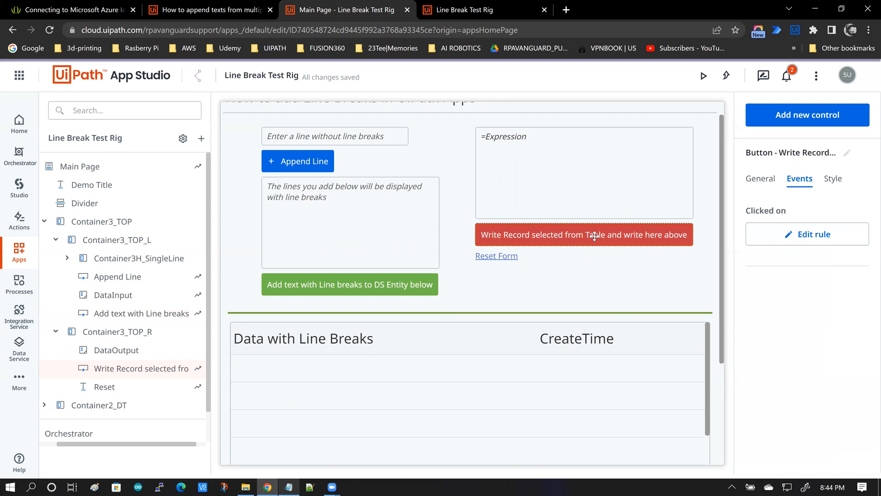
Open the Write Record rule and inspect var_MultiLineDataFromDS = DataTable_DT.DatawithLineBreaks.
click(807, 233)
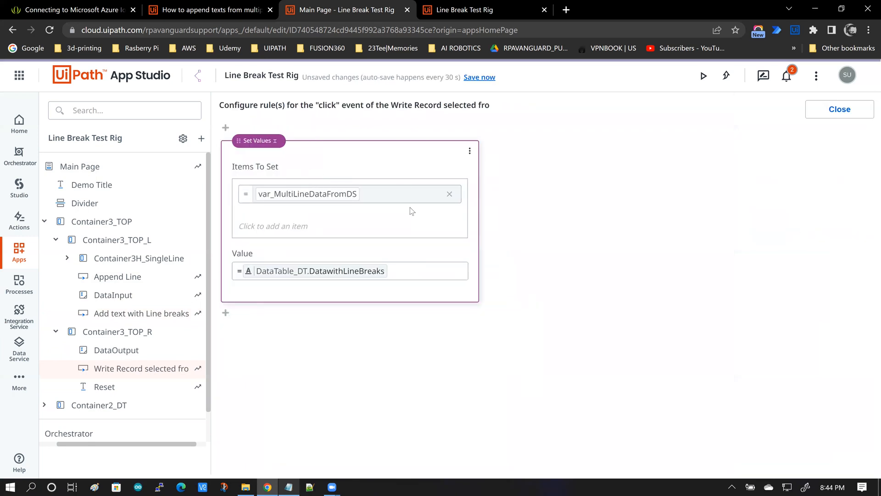
mouse_move(436, 201)
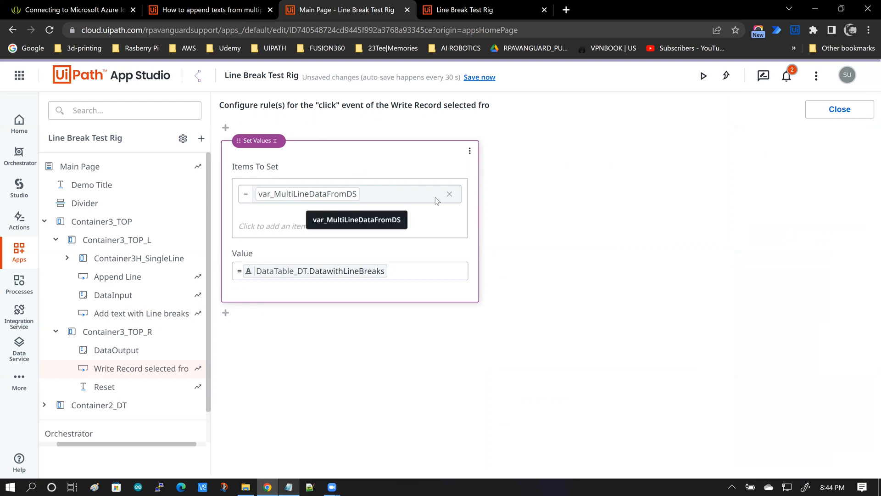
mouse_move(263, 203)
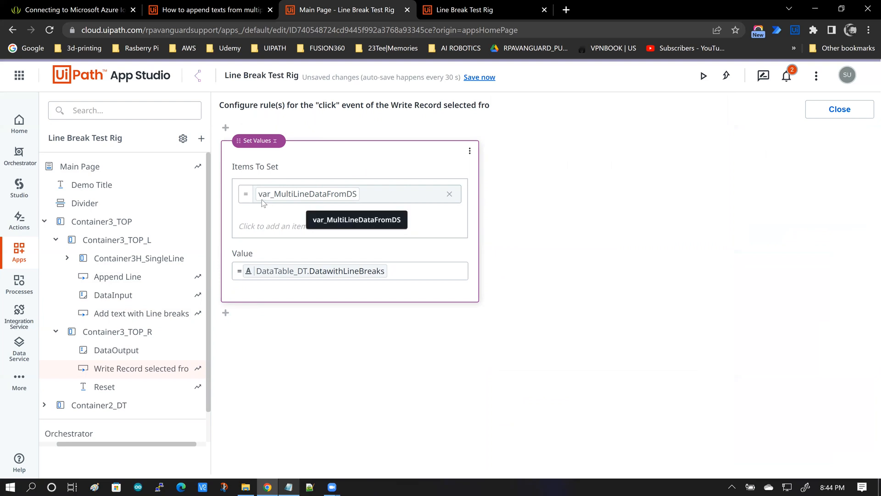
mouse_move(319, 201)
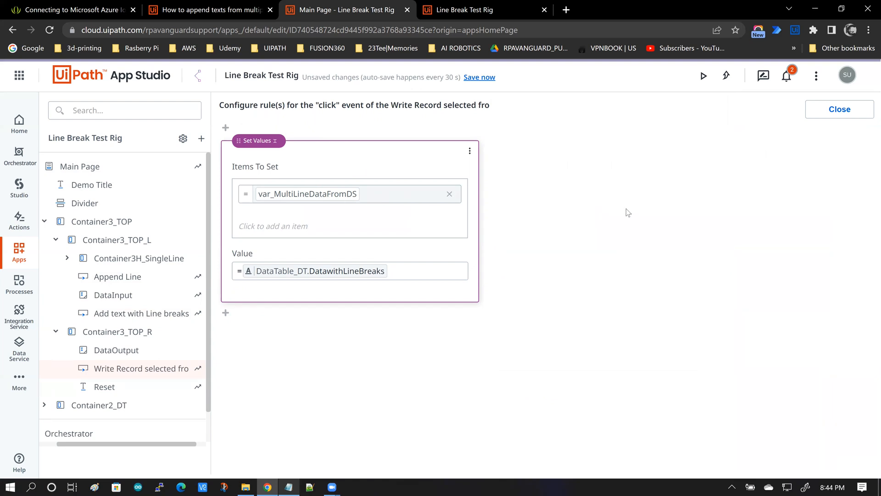
mouse_move(588, 236)
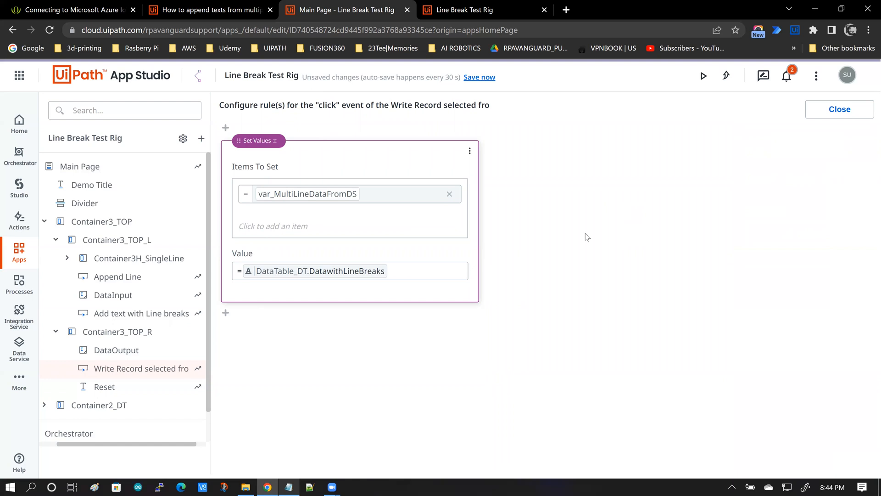
mouse_move(272, 214)
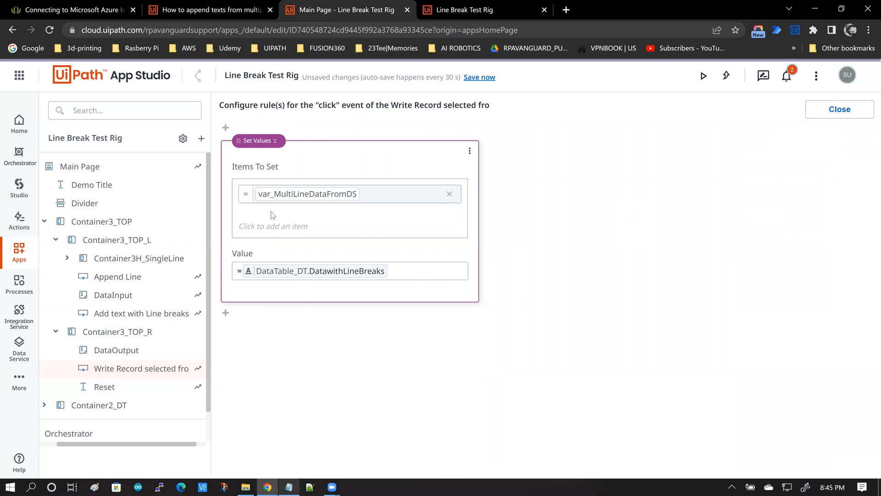
mouse_move(276, 274)
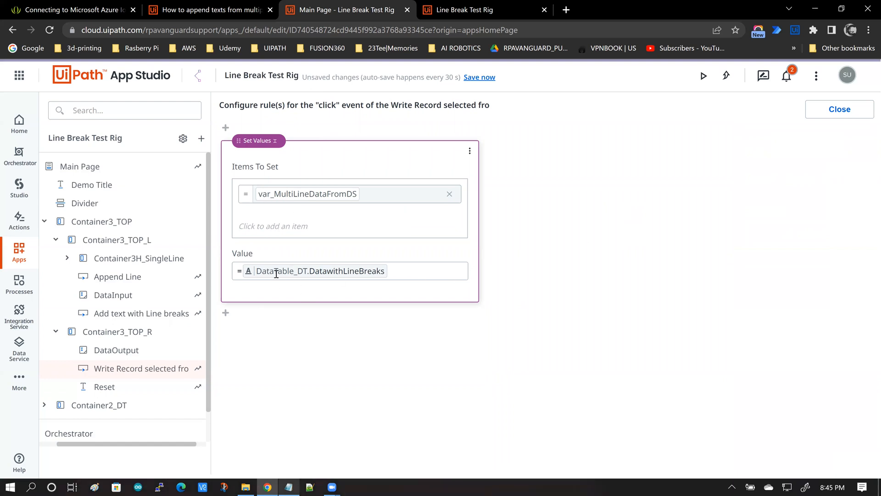
mouse_move(275, 272)
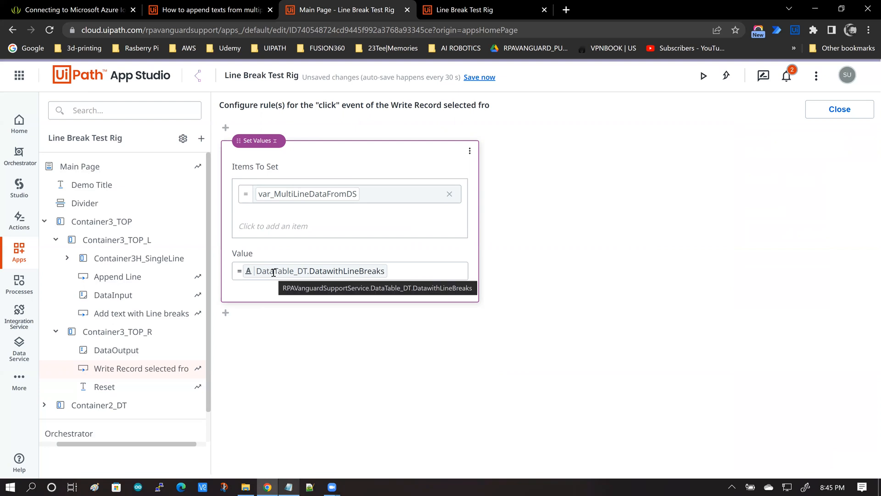
click(320, 271)
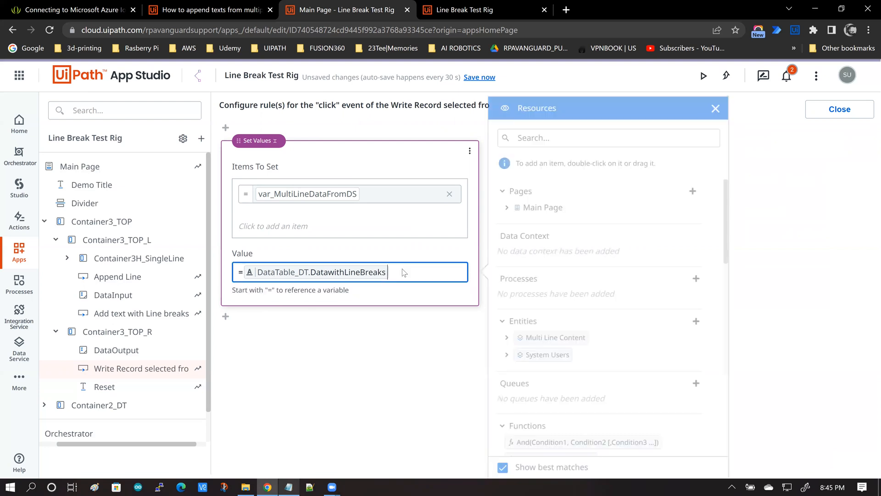
Check DatawithLineBreaks under DataTable_DT.Selected Value, then close the Resources panel and rule editor.
scroll(down, 3)
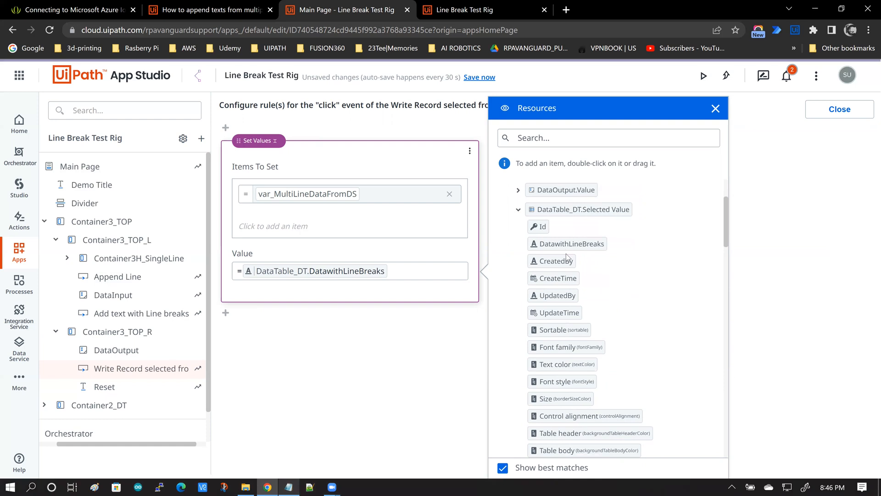
mouse_move(302, 277)
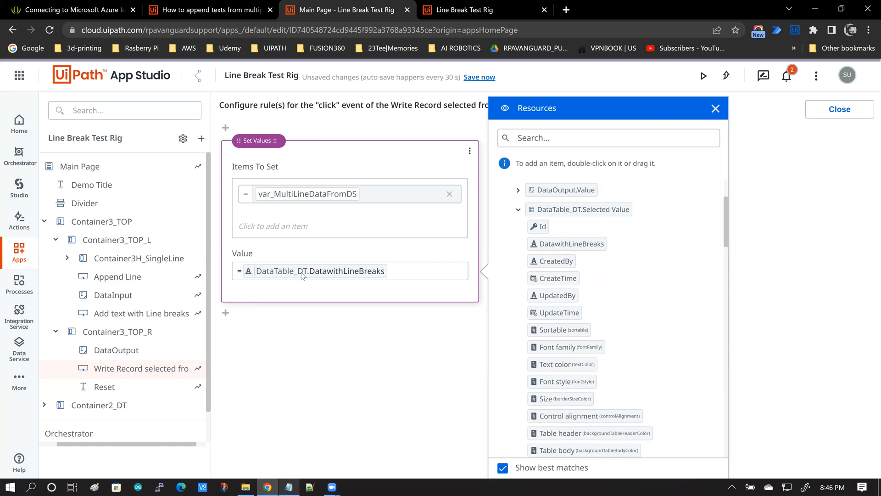
mouse_move(312, 273)
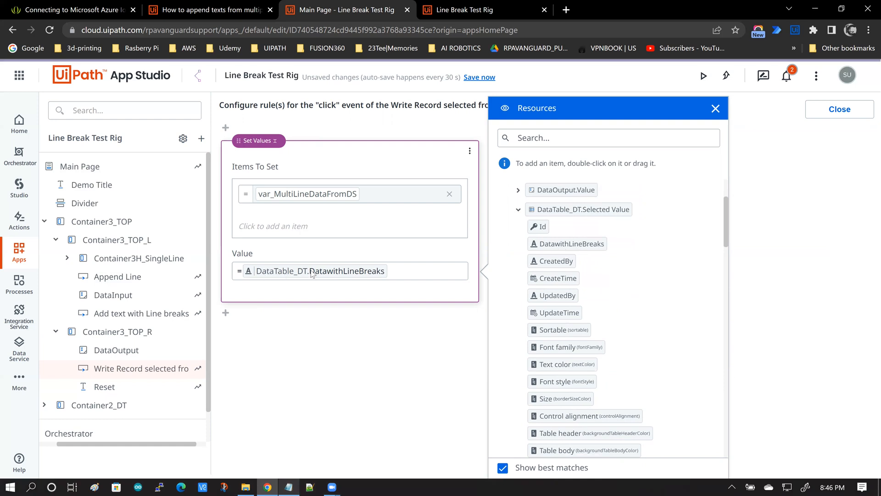
click(715, 108)
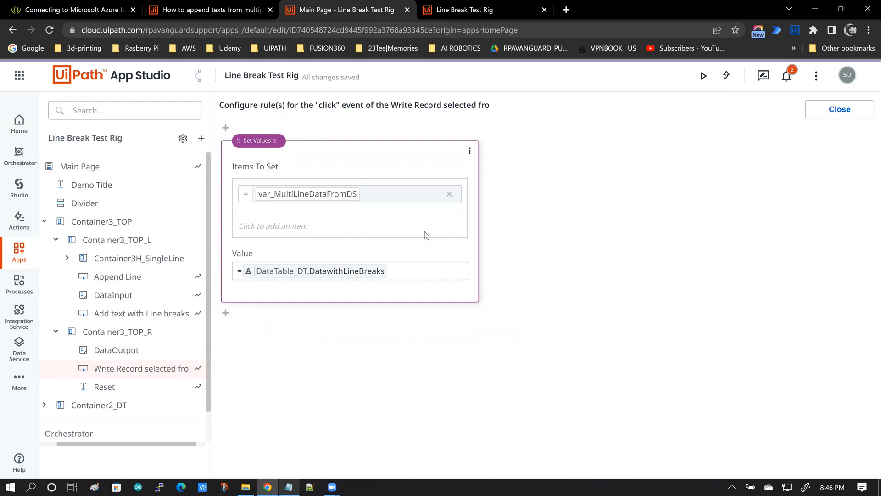
click(838, 110)
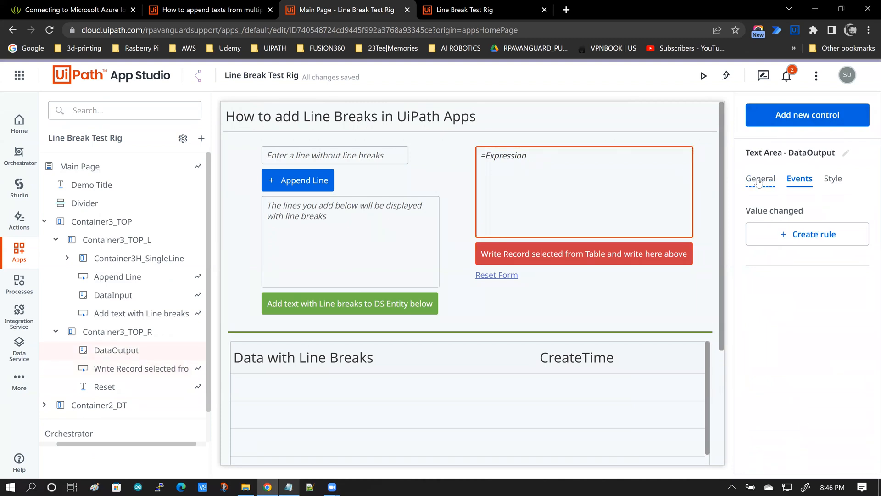
Confirm DataOutput's default text is var_MultiLineDataFromDS, then return to the running test app.
click(760, 178)
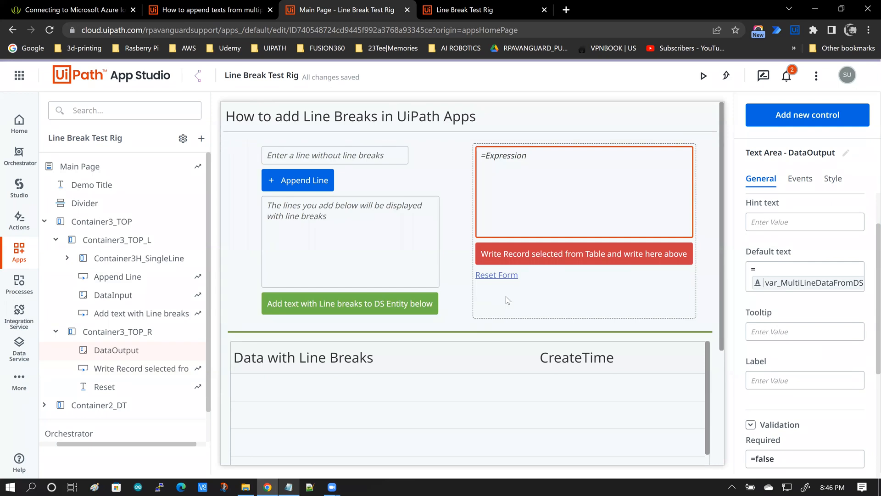
click(702, 76)
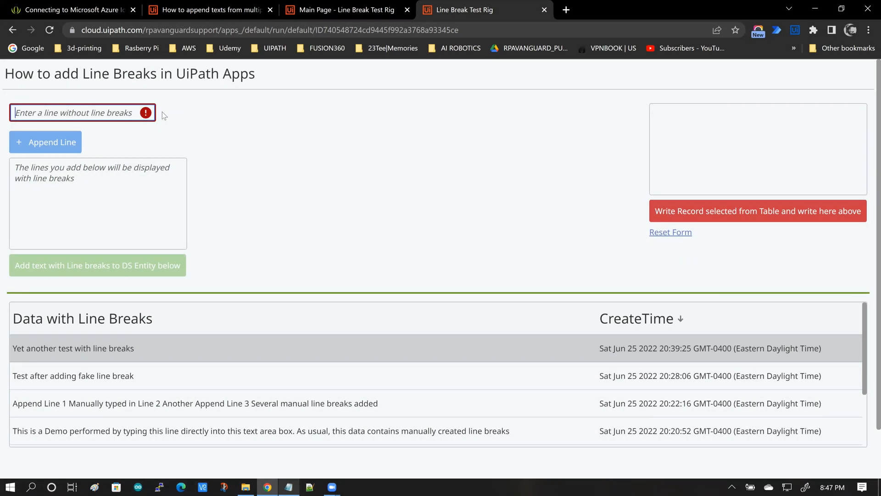
Append the thank-you lines one by one and save the multi-line message to the entity.
text(Thank)
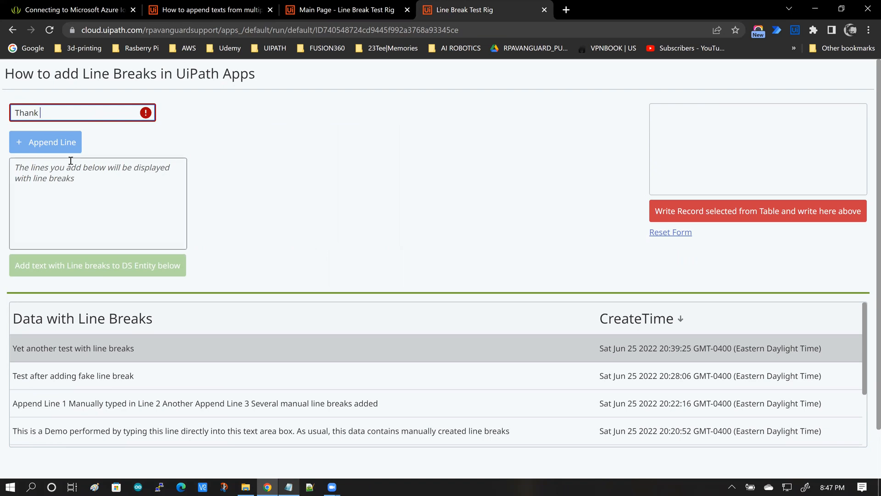
click(45, 142)
text(You)
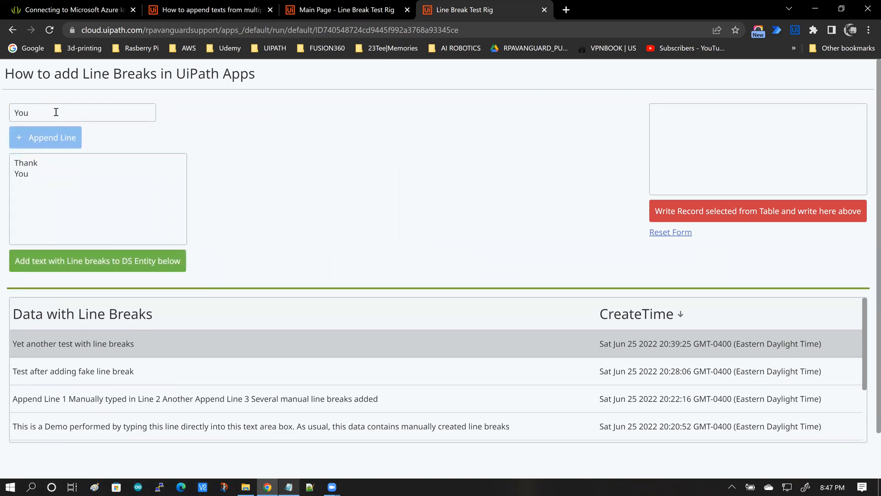
text(for)
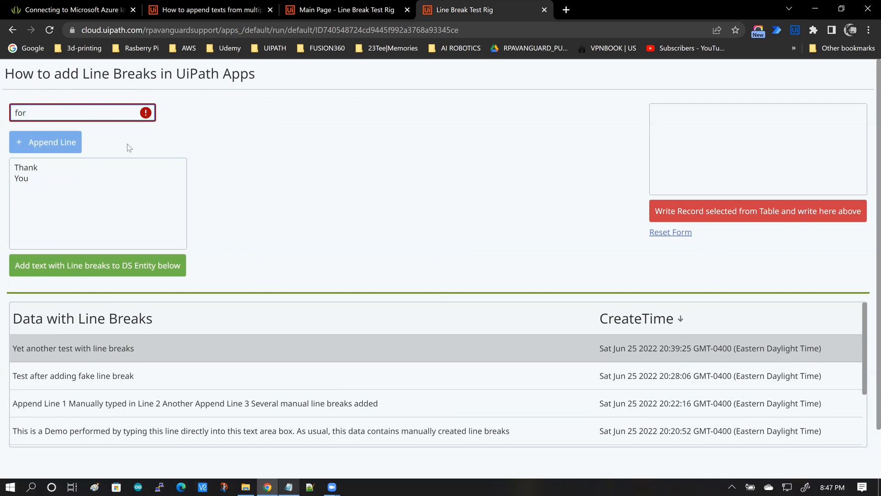
click(45, 142)
text(Please do like and subscribe)
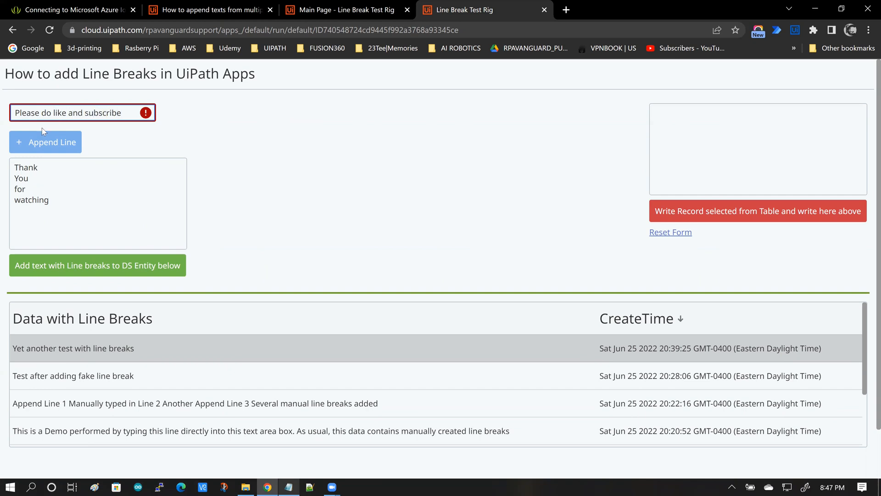
click(45, 141)
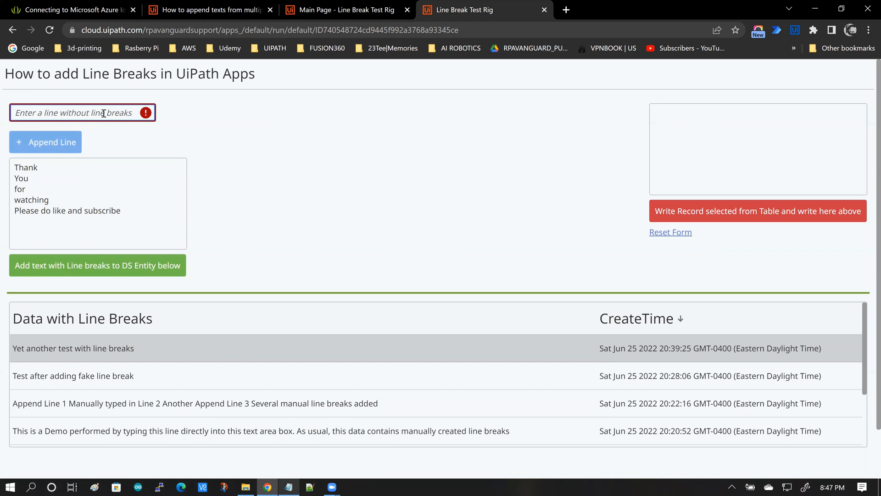
text(to my)
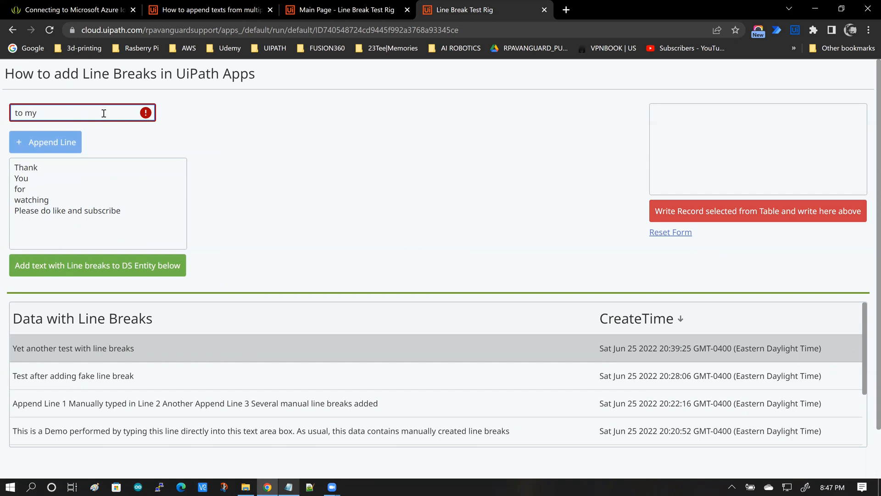
key(Backspace)
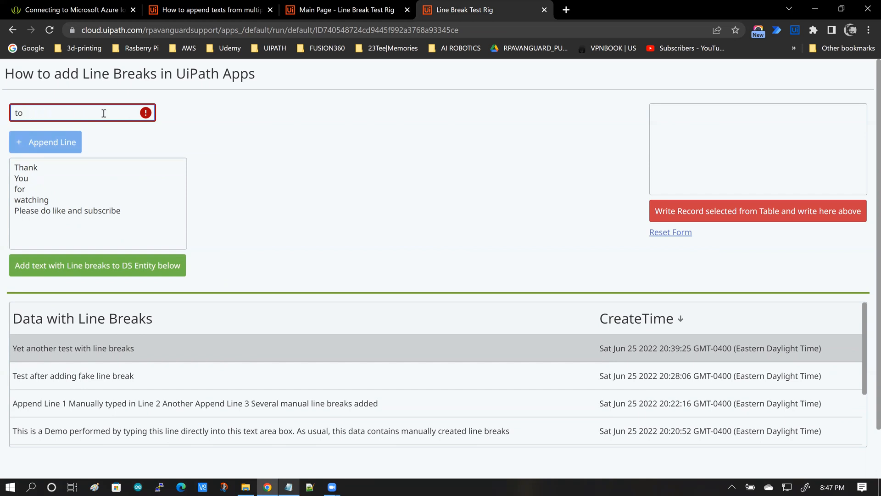
text(the Channel!)
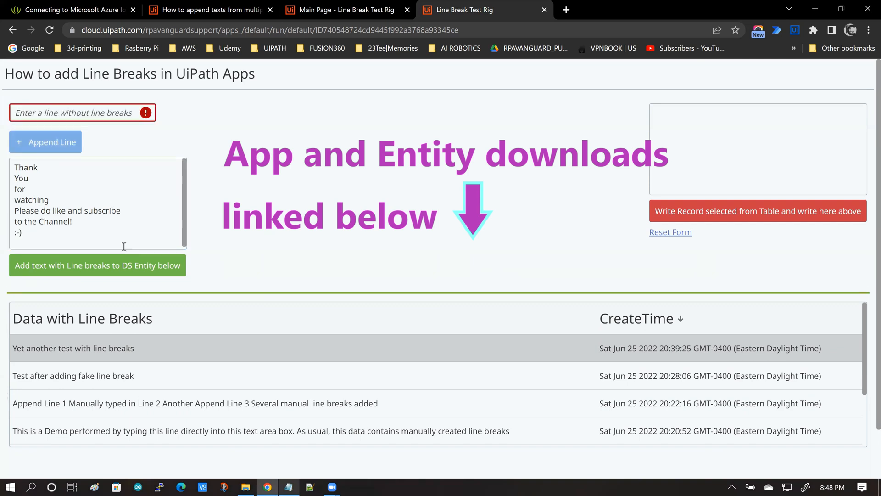
click(97, 265)
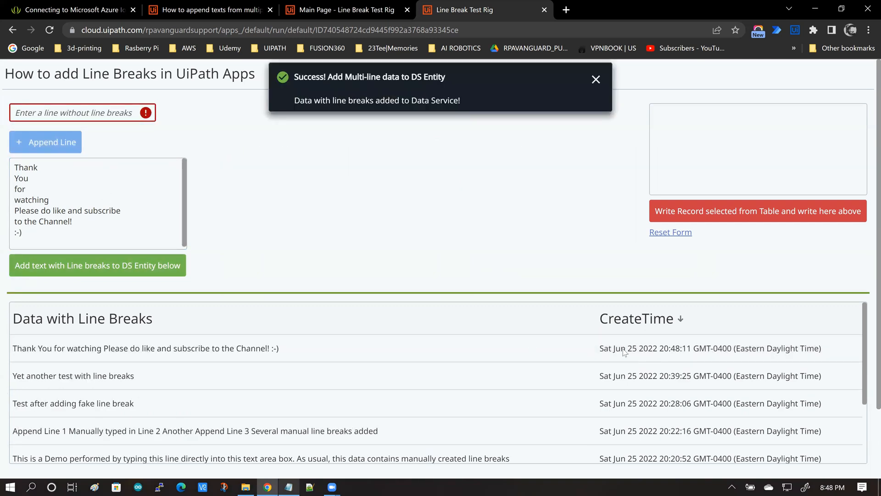